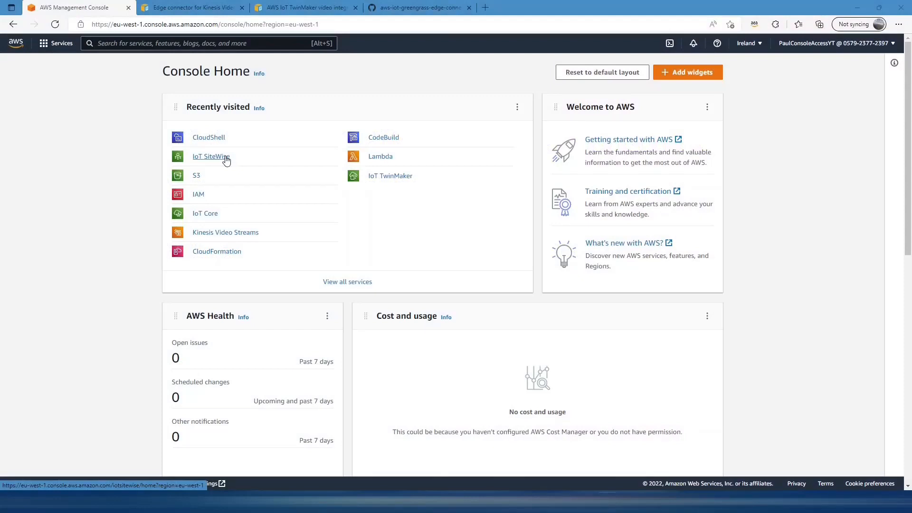
# Show the AWS IoT TwinMaker video integration documentation page
pyautogui.click(302, 8)
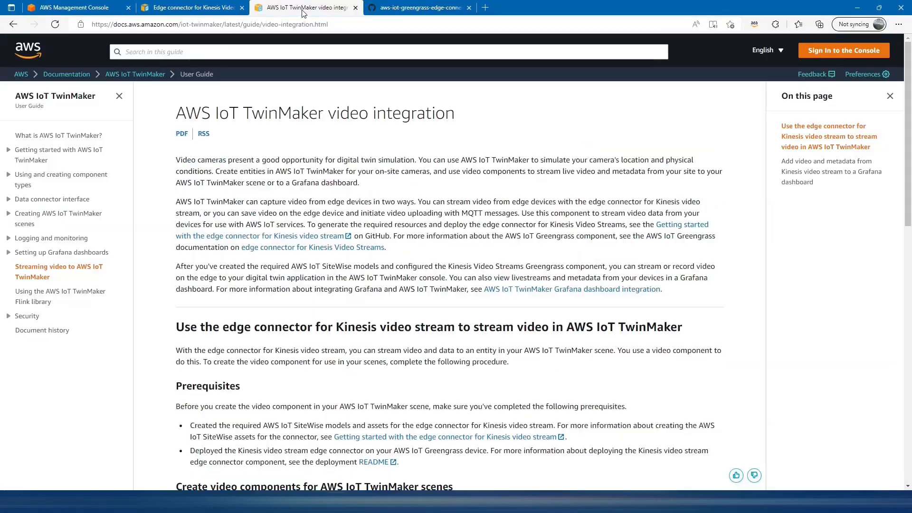
pyautogui.moveTo(542, 334)
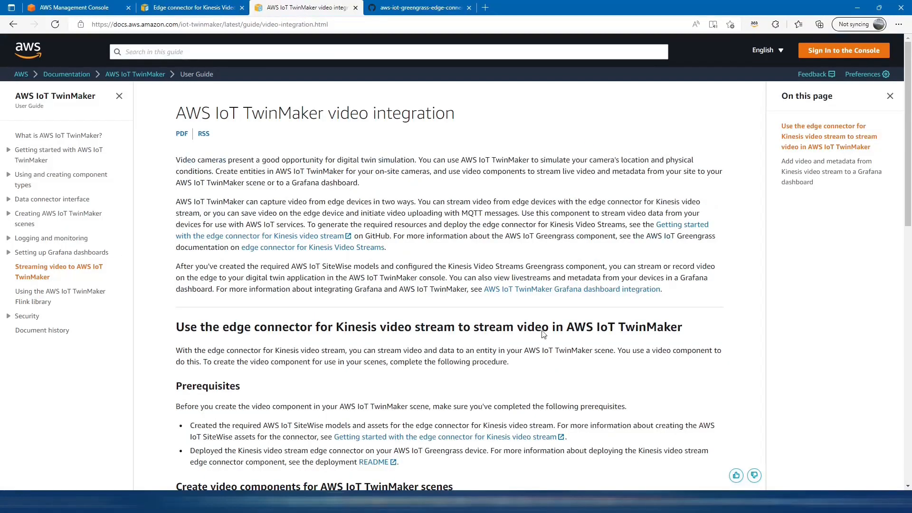
pyautogui.moveTo(684, 228)
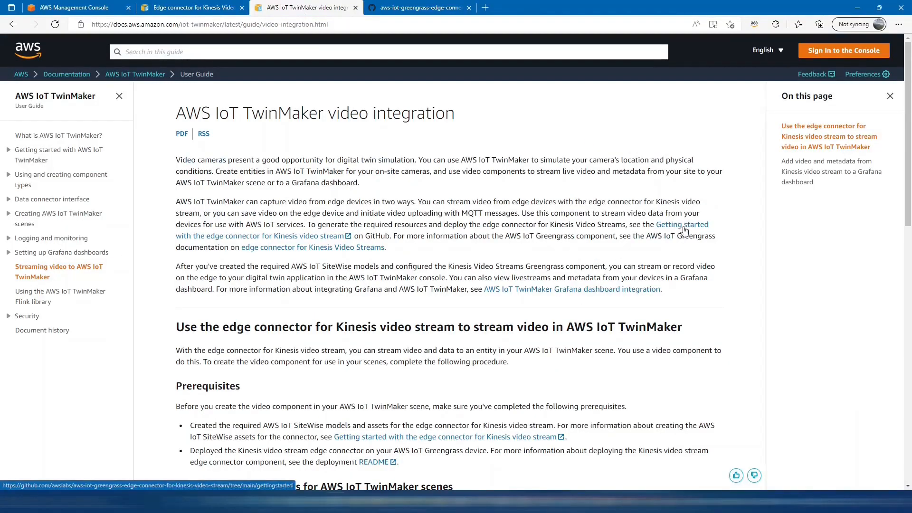
pyautogui.moveTo(437, 34)
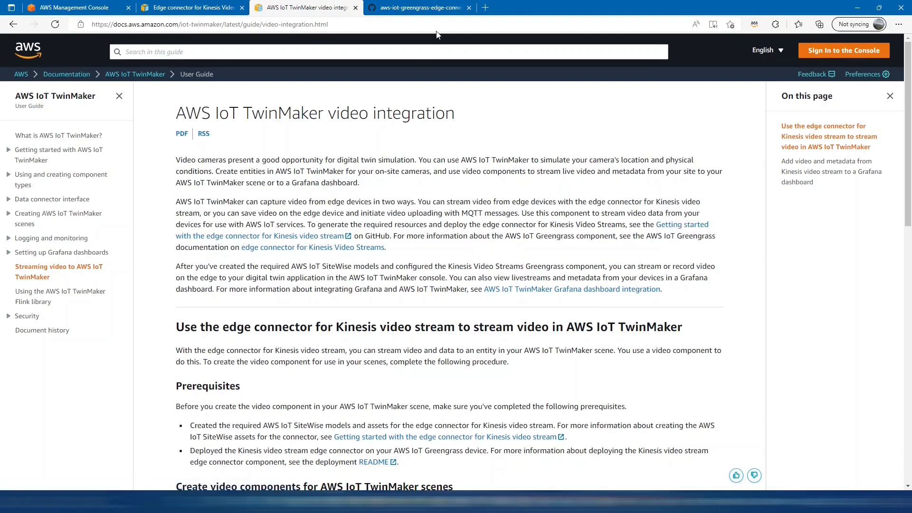
pyautogui.click(418, 6)
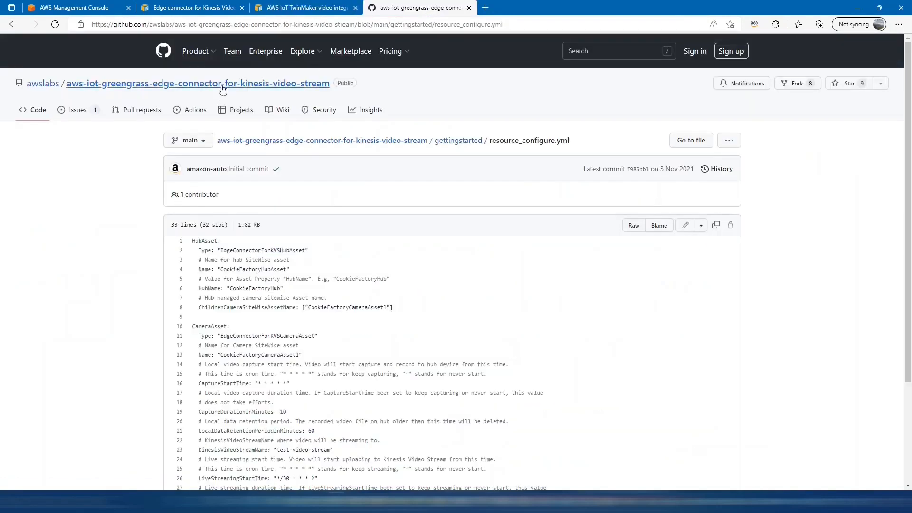
pyautogui.moveTo(458, 140)
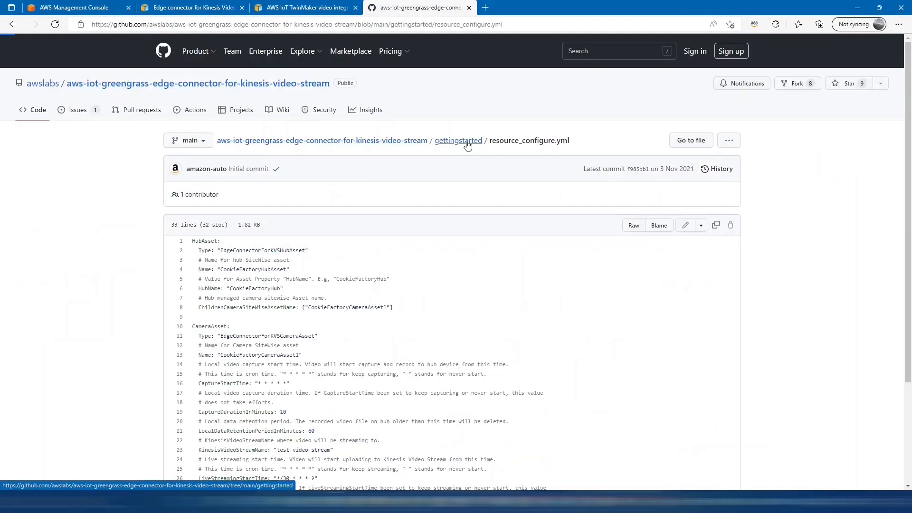
pyautogui.click(458, 140)
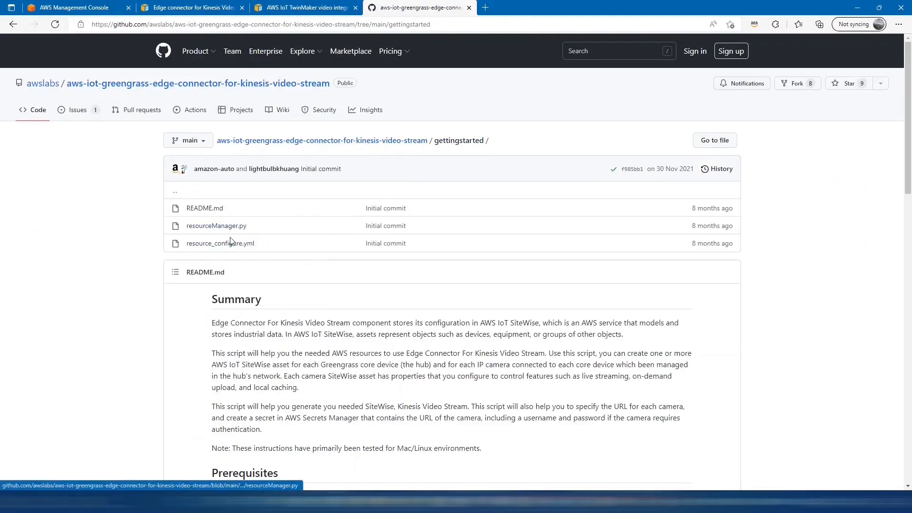
pyautogui.moveTo(215, 226)
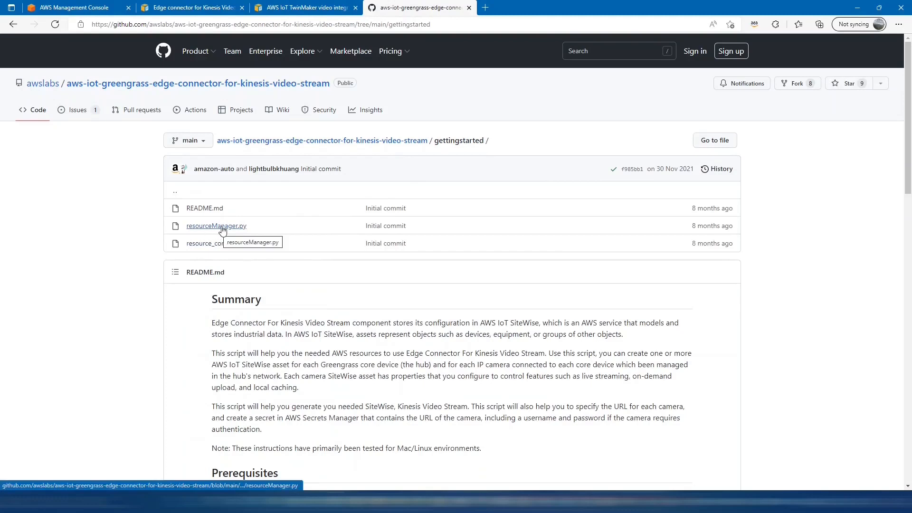
pyautogui.click(216, 226)
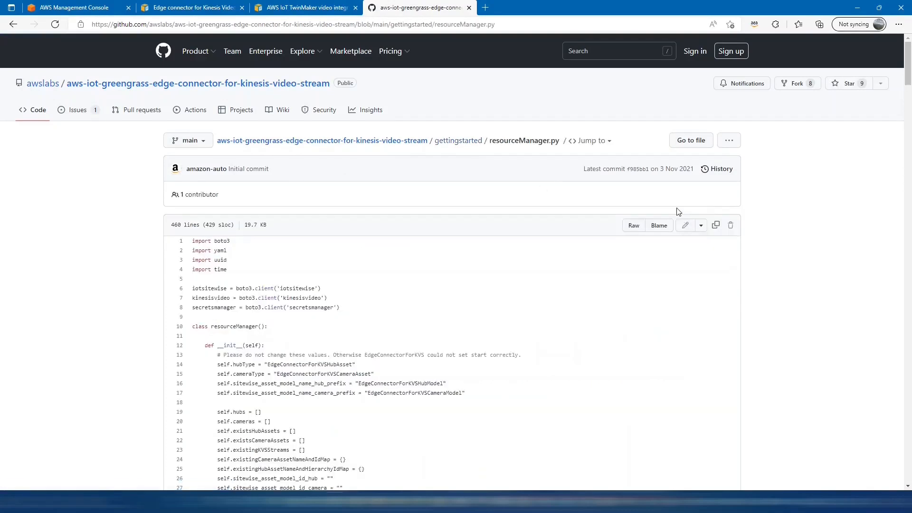
pyautogui.rightClick(677, 211)
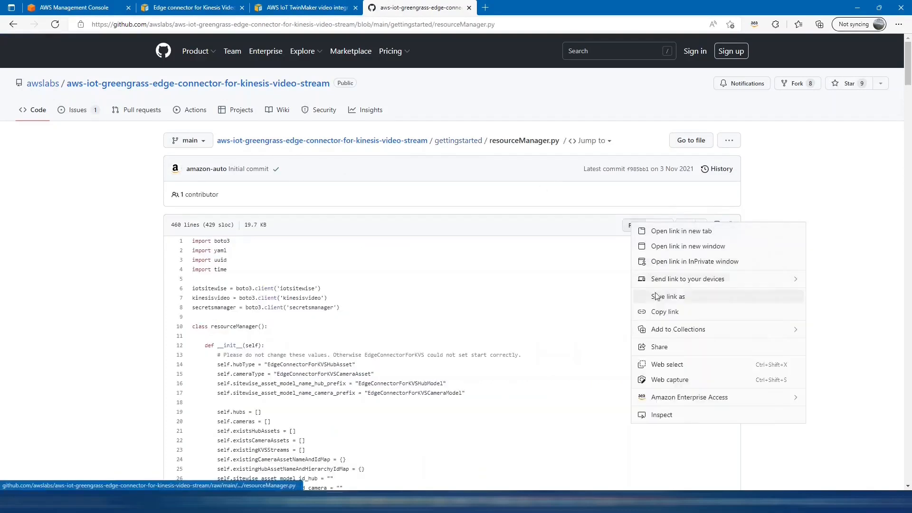
pyautogui.click(430, 207)
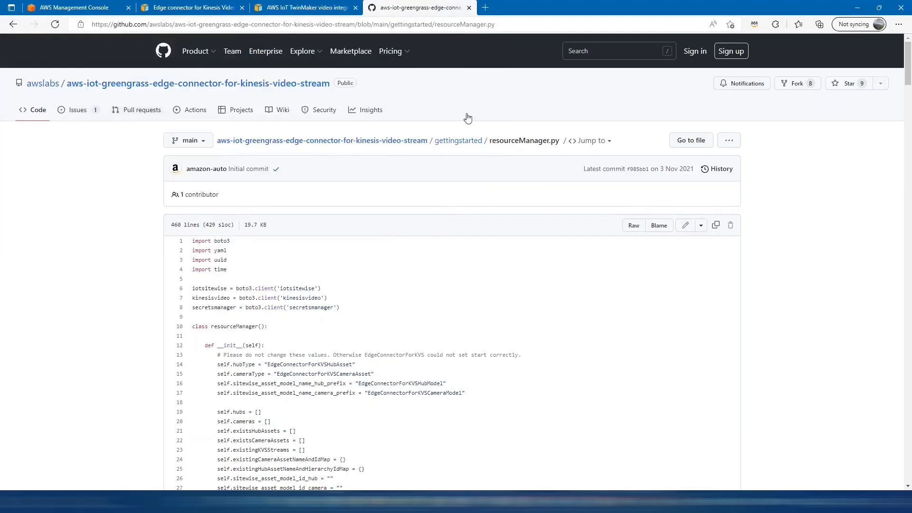
pyautogui.click(458, 140)
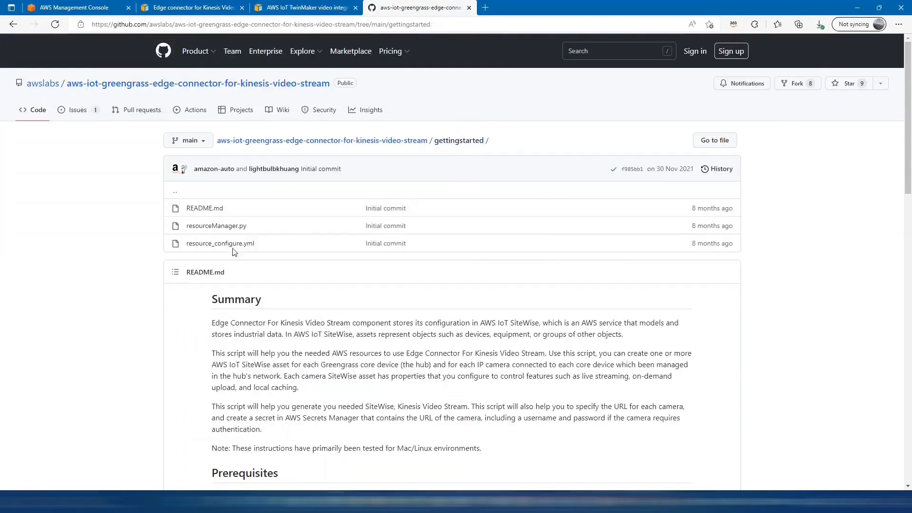
pyautogui.click(219, 243)
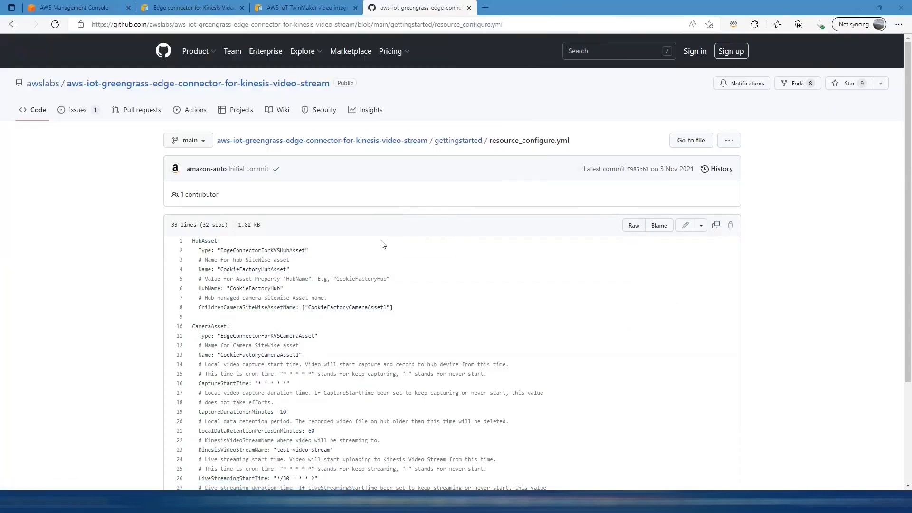
# Return to the gettingstarted folder and read the README Prerequisites and How to use sections
pyautogui.click(458, 141)
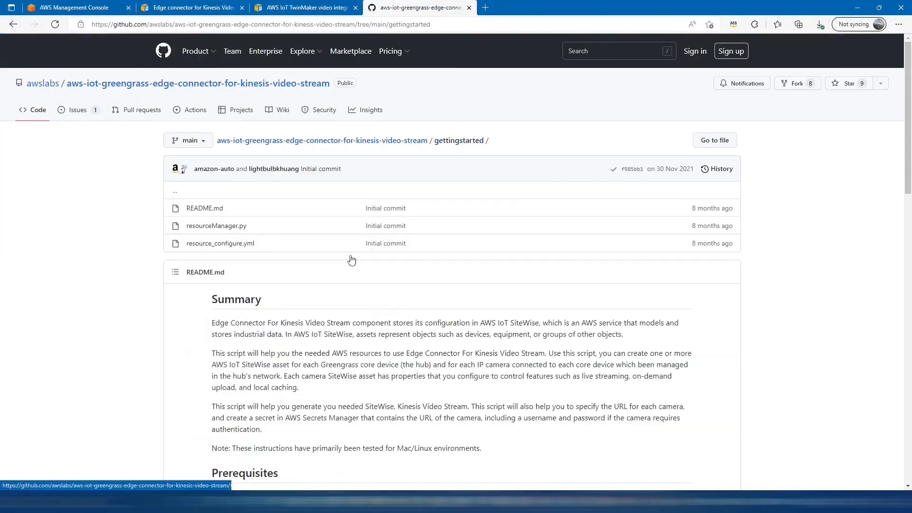
pyautogui.scroll(-3)
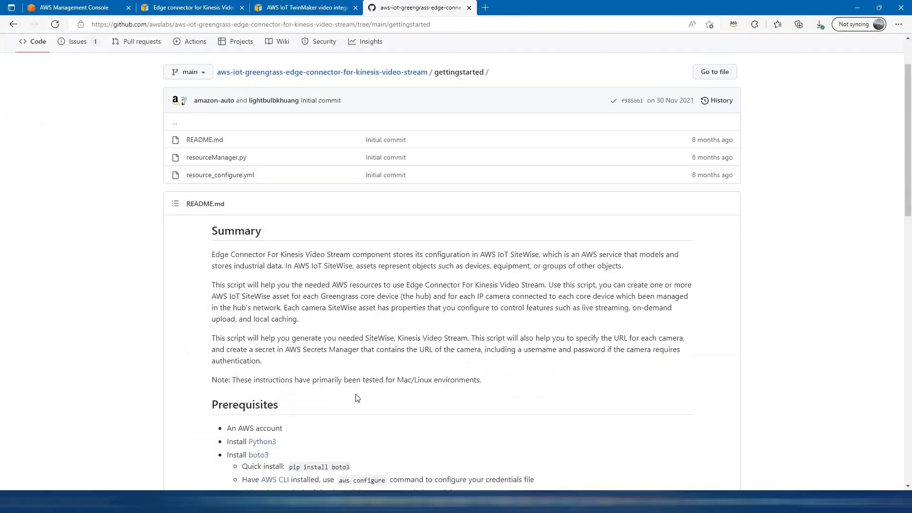
pyautogui.scroll(-3)
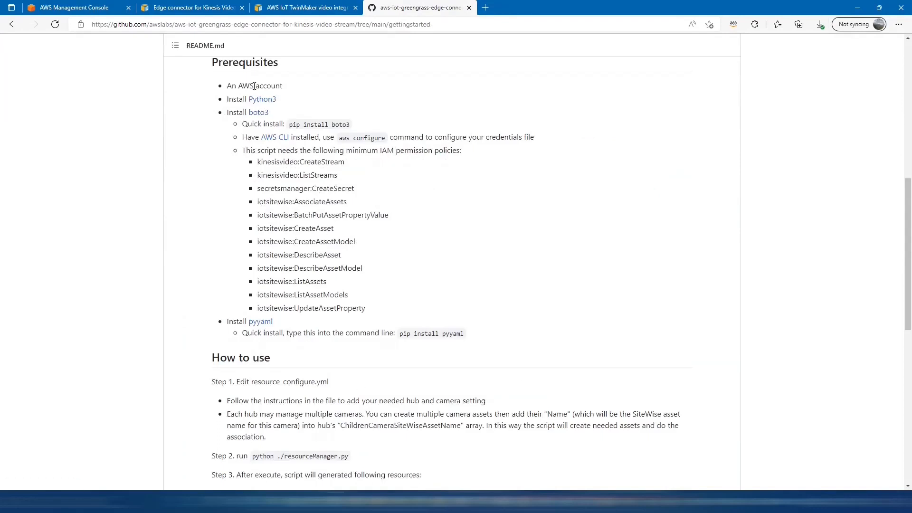
pyautogui.moveTo(274, 102)
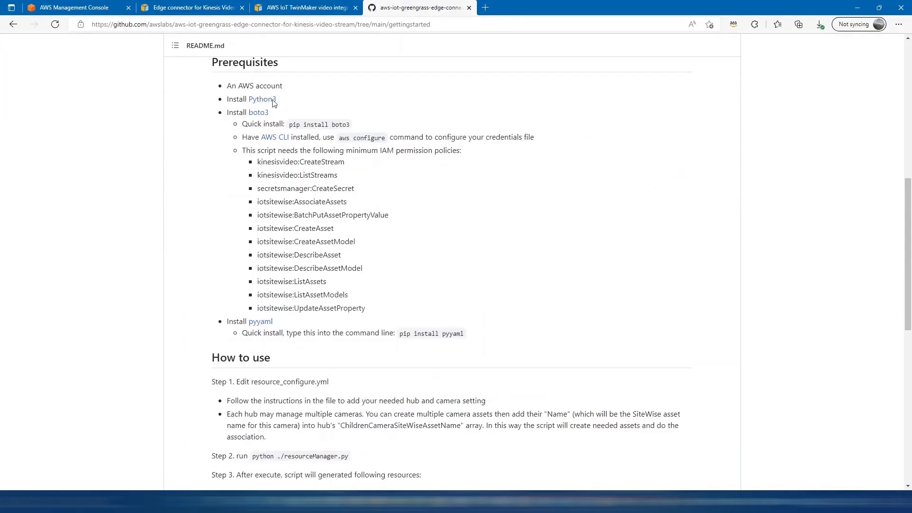
pyautogui.moveTo(261, 98)
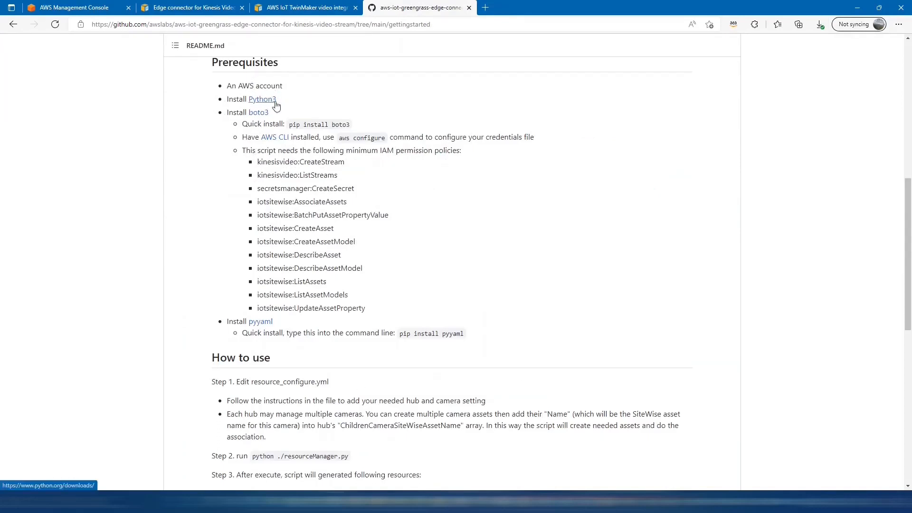
pyautogui.moveTo(275, 322)
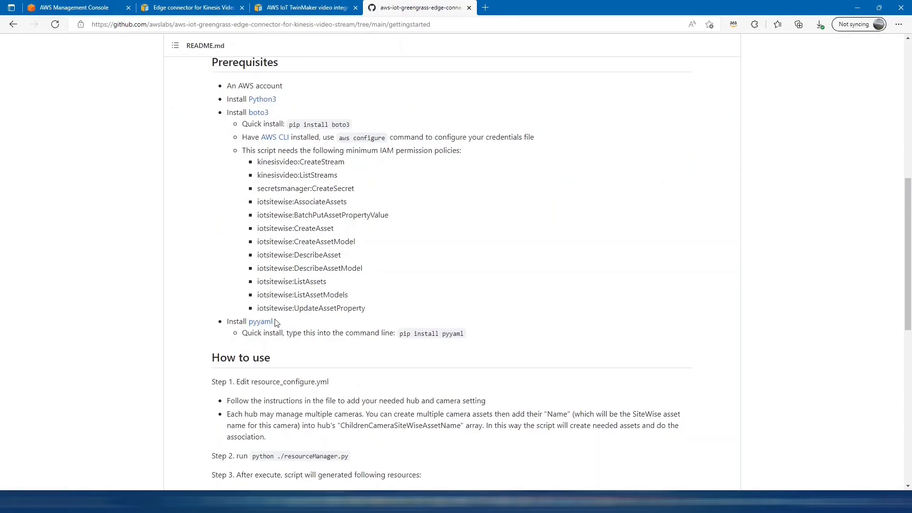
pyautogui.moveTo(292, 330)
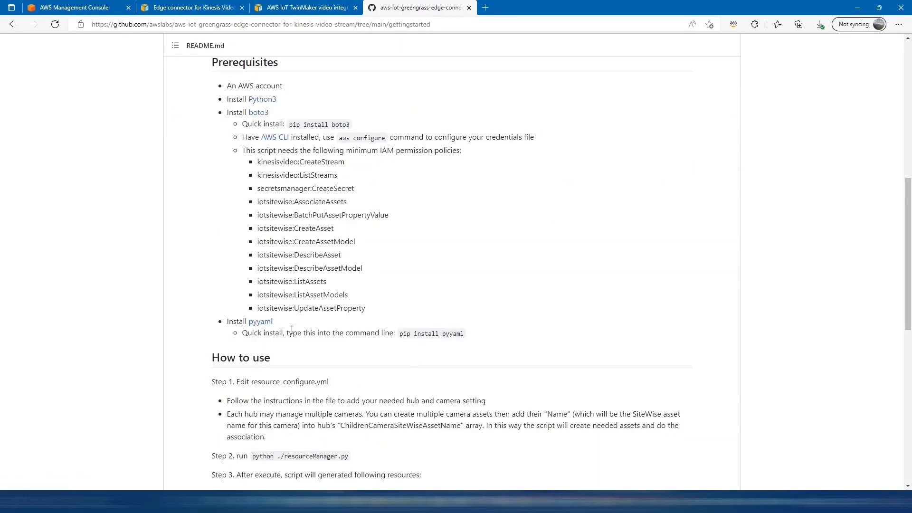
pyautogui.moveTo(318, 323)
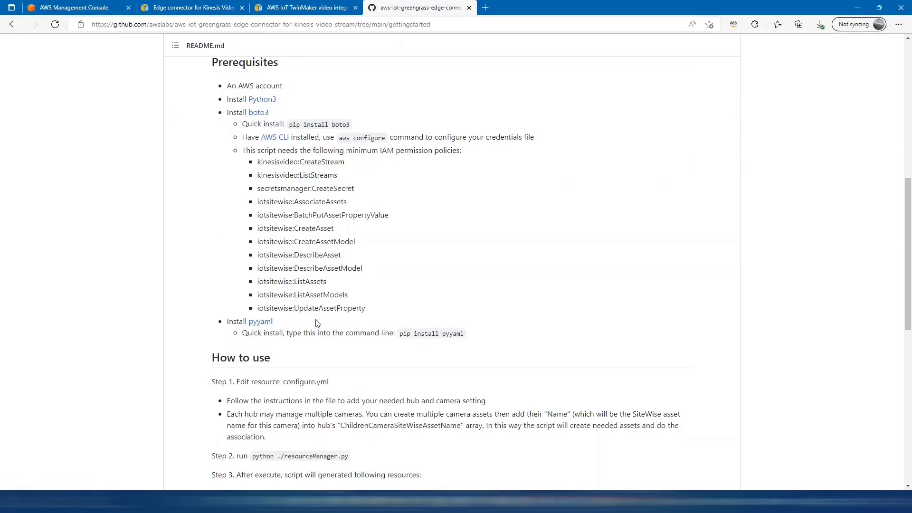
pyautogui.moveTo(210, 256)
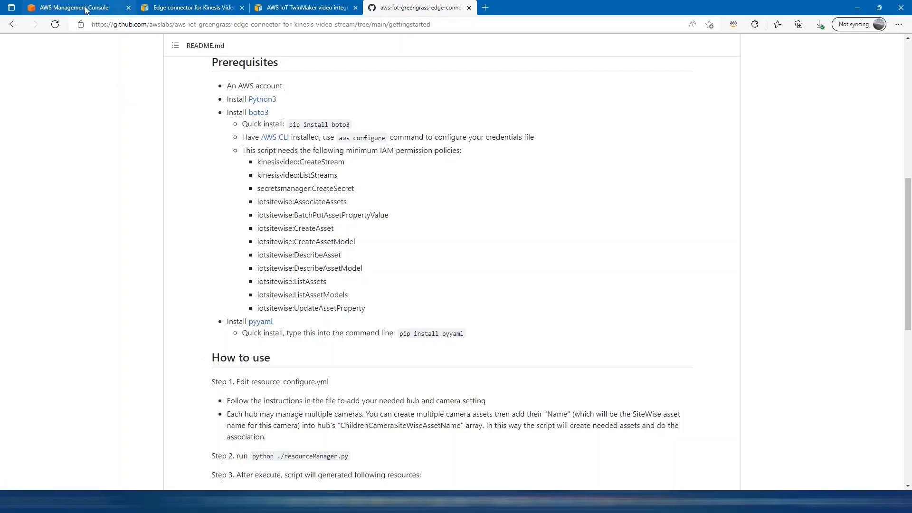
# In CloudShell, run python3 --version to confirm Python 3.7.10 is installed
pyautogui.click(70, 7)
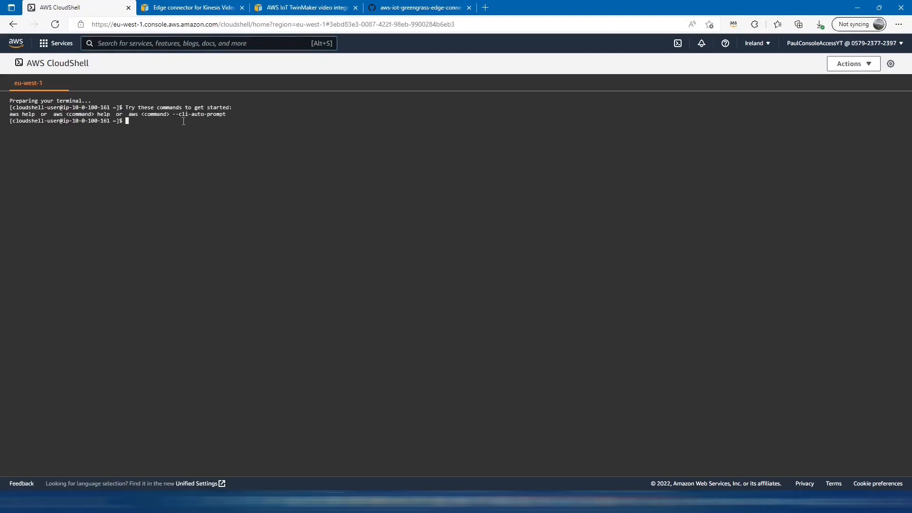
pyautogui.moveTo(172, 126)
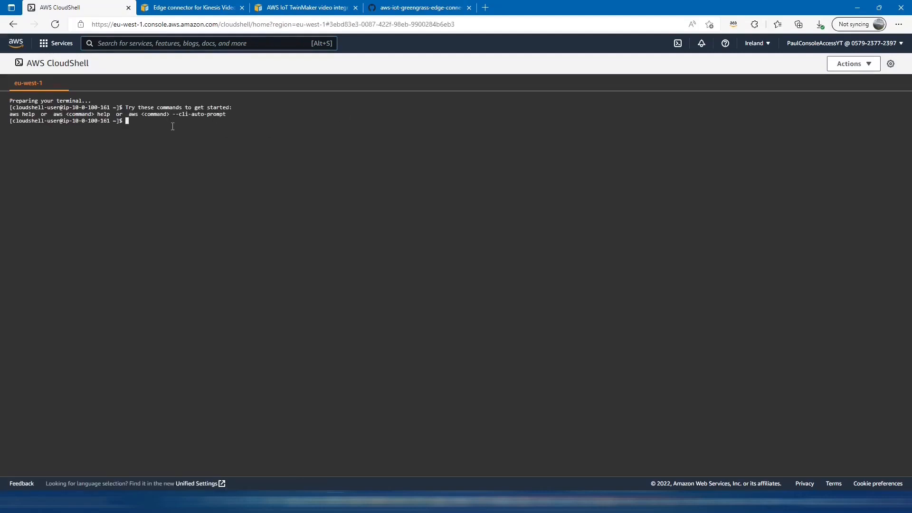
pyautogui.write('python3')
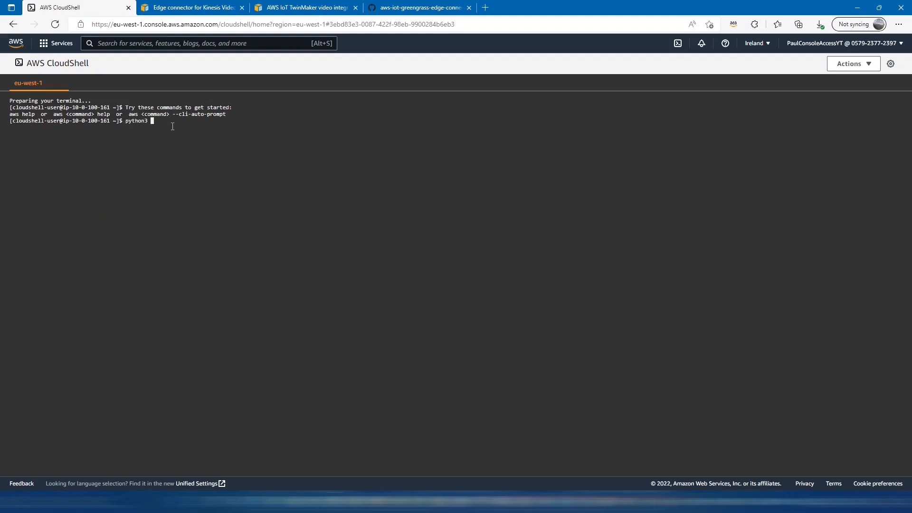
pyautogui.write('--version')
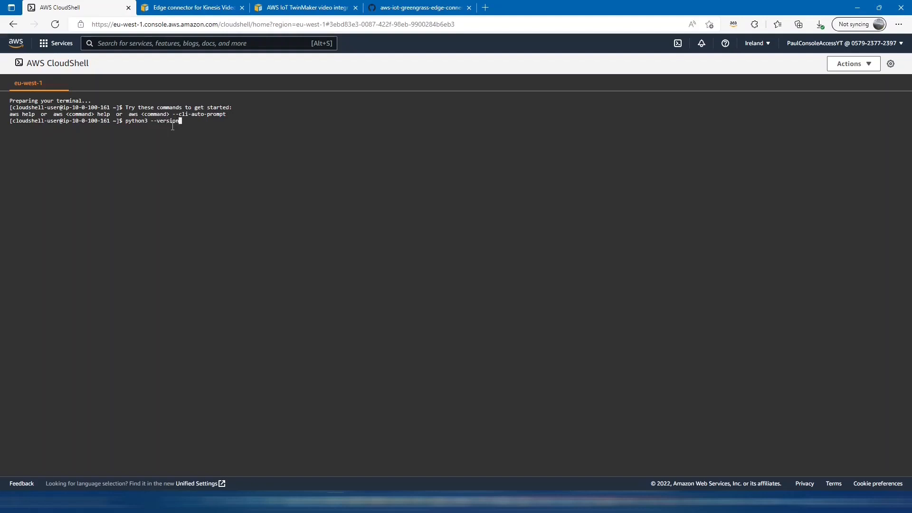
pyautogui.press('Return')
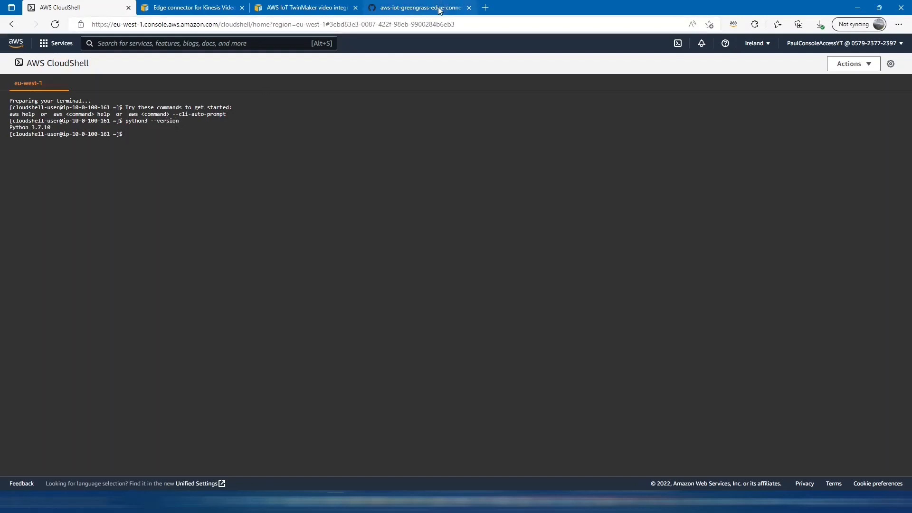
# Check the README prerequisites and run pip3 install boto3 in CloudShell
pyautogui.click(416, 6)
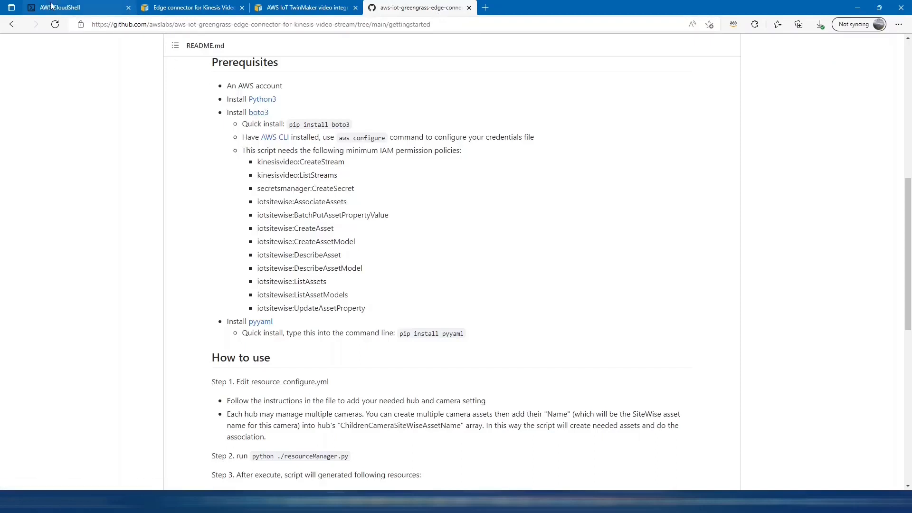
pyautogui.click(58, 7)
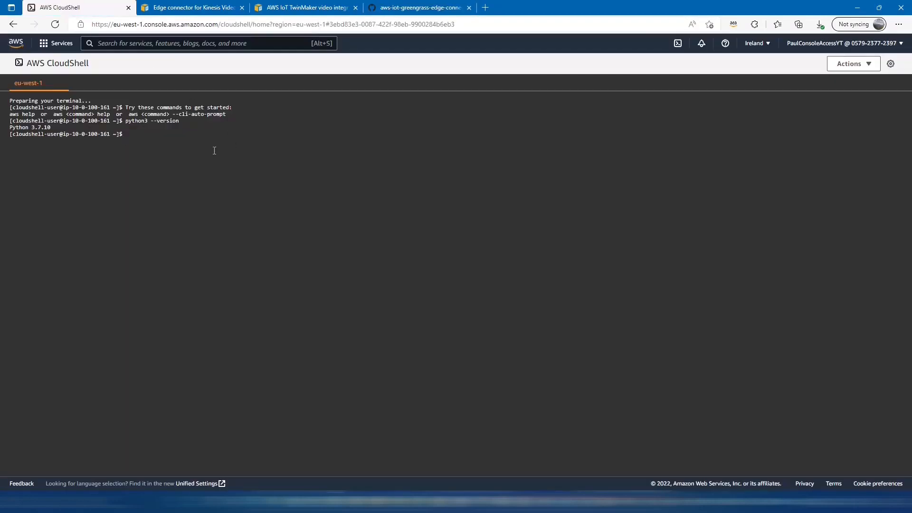
pyautogui.write('pip3')
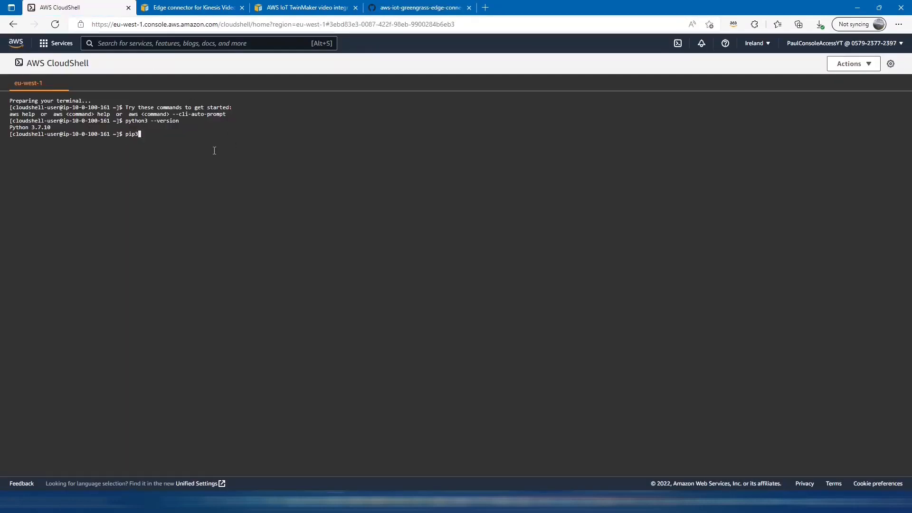
pyautogui.write('install')
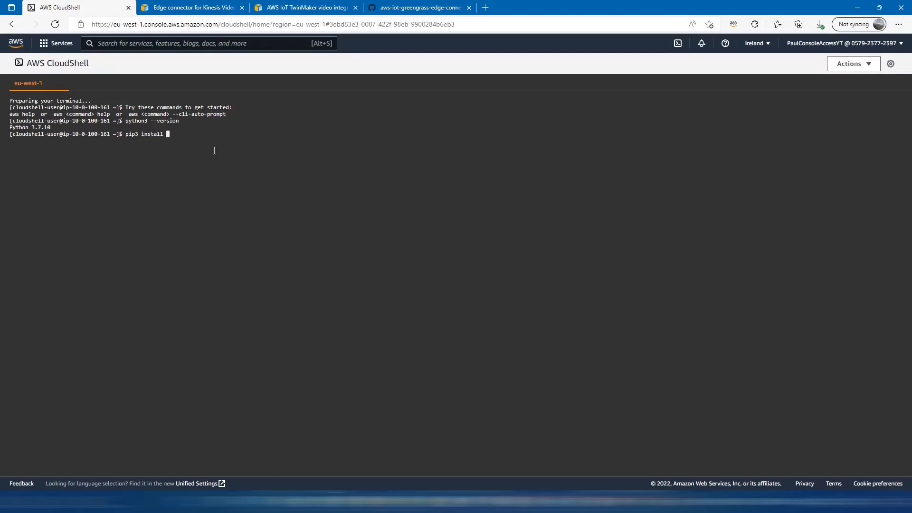
pyautogui.write('boto')
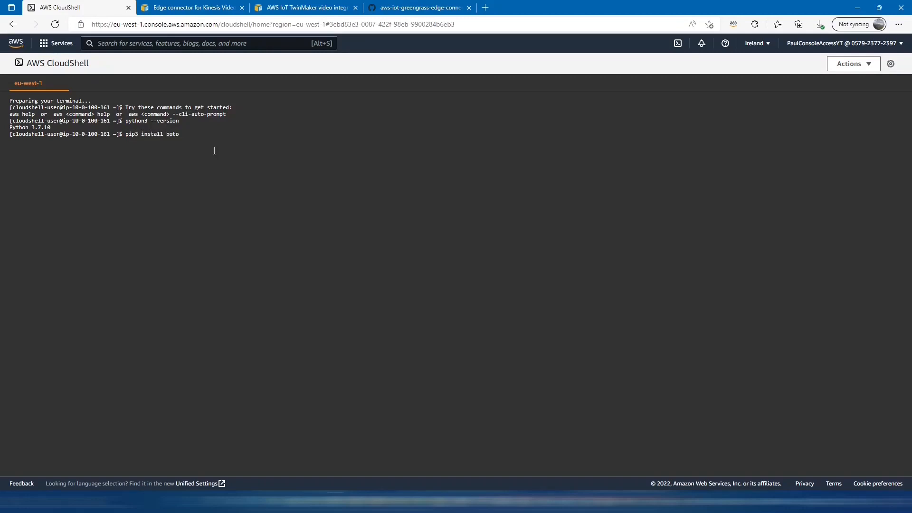
pyautogui.press('Return')
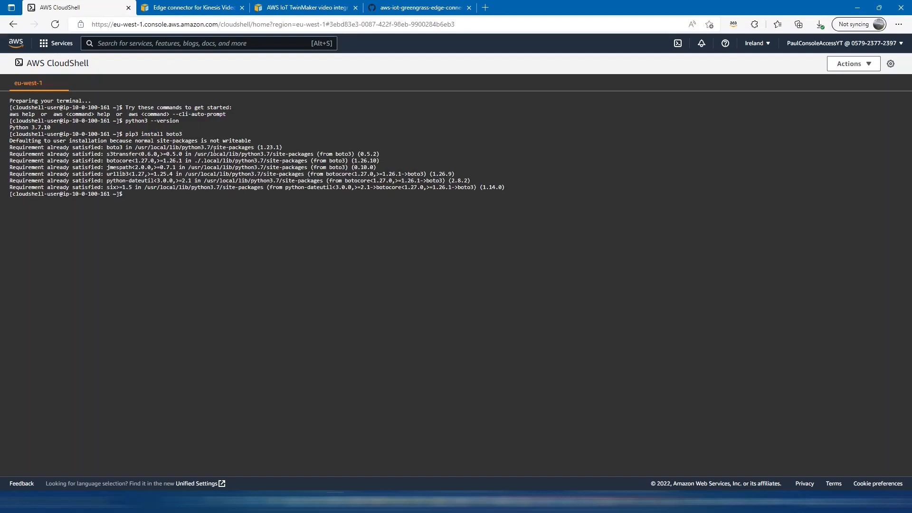
# Check the prerequisites again and run pip3 install pyyml in CloudShell
pyautogui.click(417, 8)
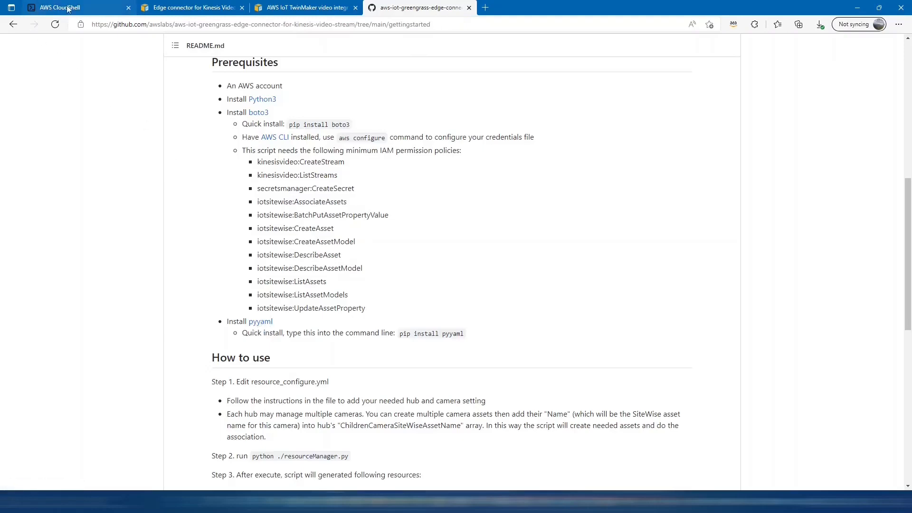
pyautogui.click(58, 7)
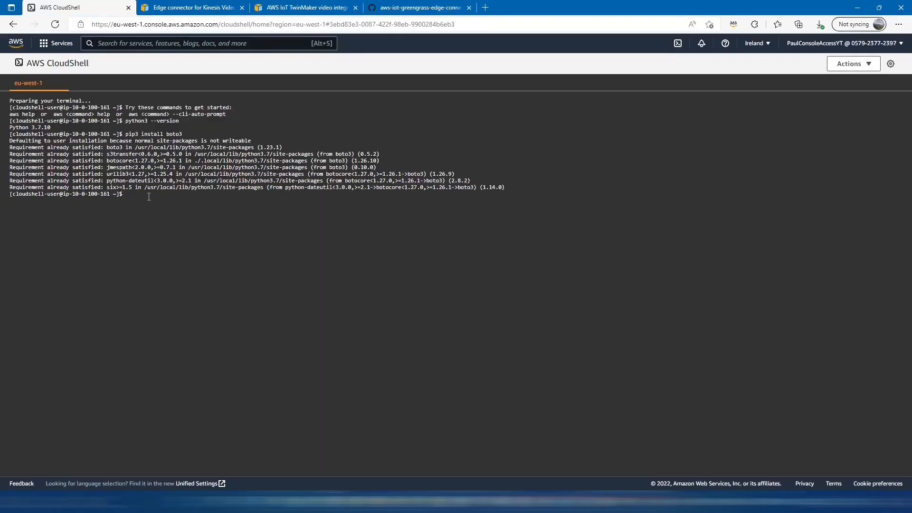
pyautogui.write('pip')
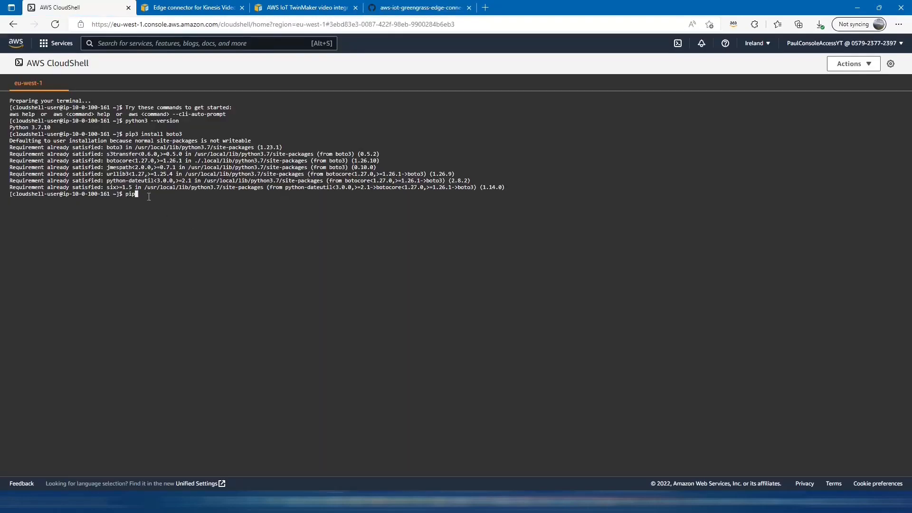
pyautogui.write('3 install')
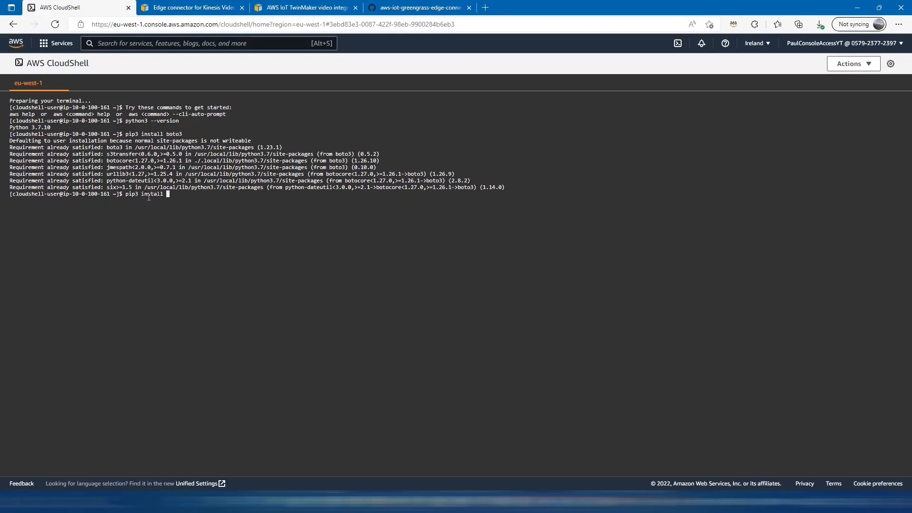
pyautogui.write('pyyml')
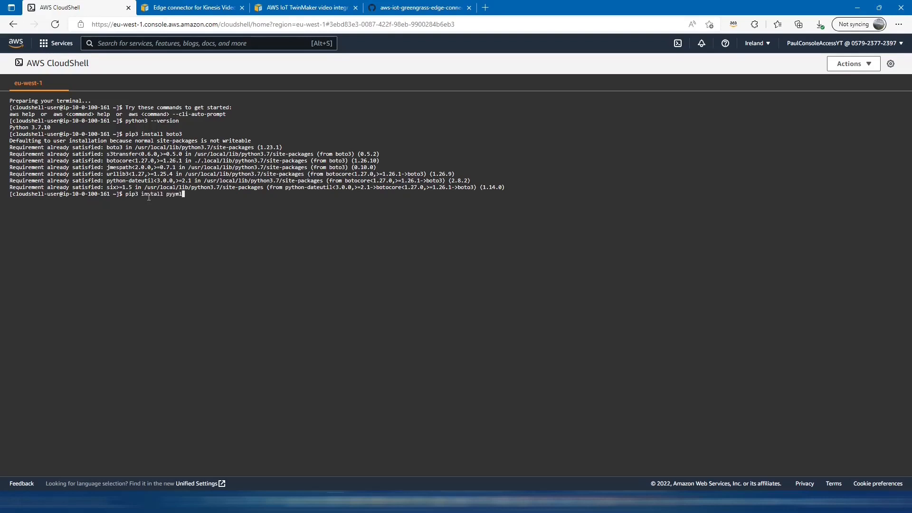
pyautogui.press('Return')
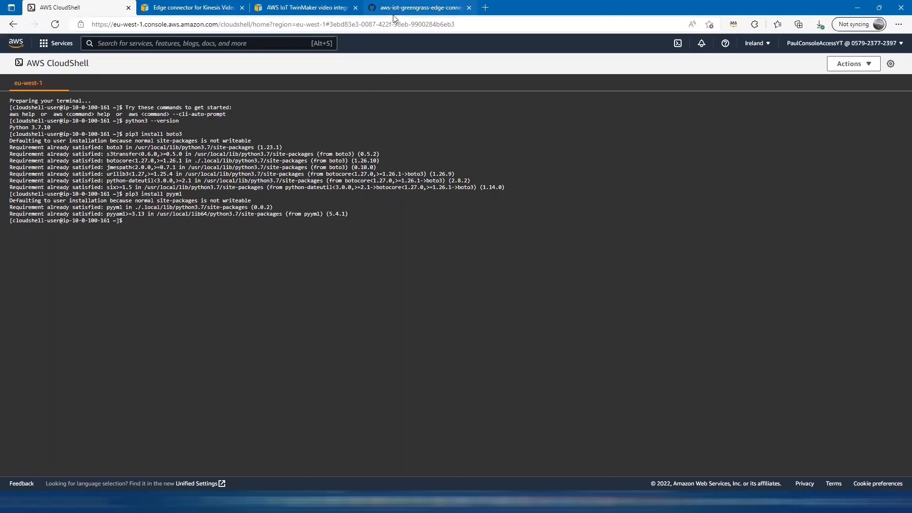
# Read the README How to use steps and select resource_configure.yml to edit in Visual Studio Code
pyautogui.click(419, 7)
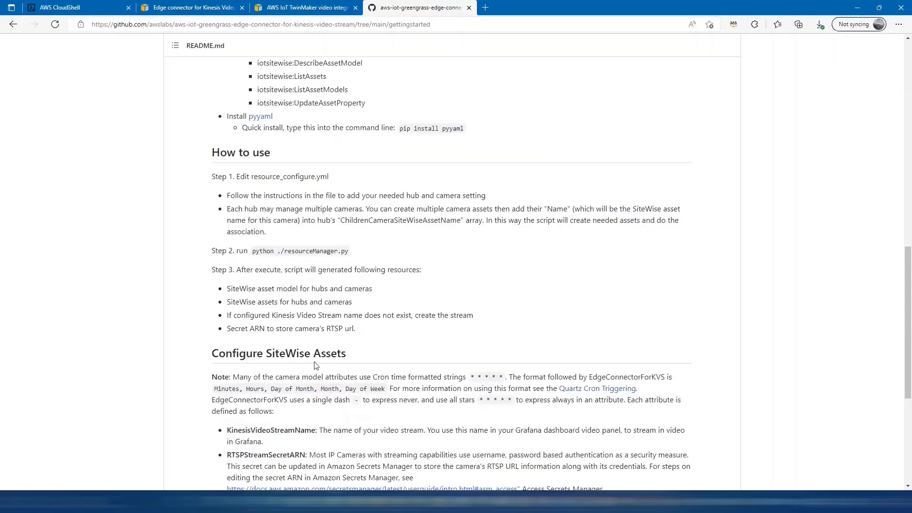
pyautogui.moveTo(382, 258)
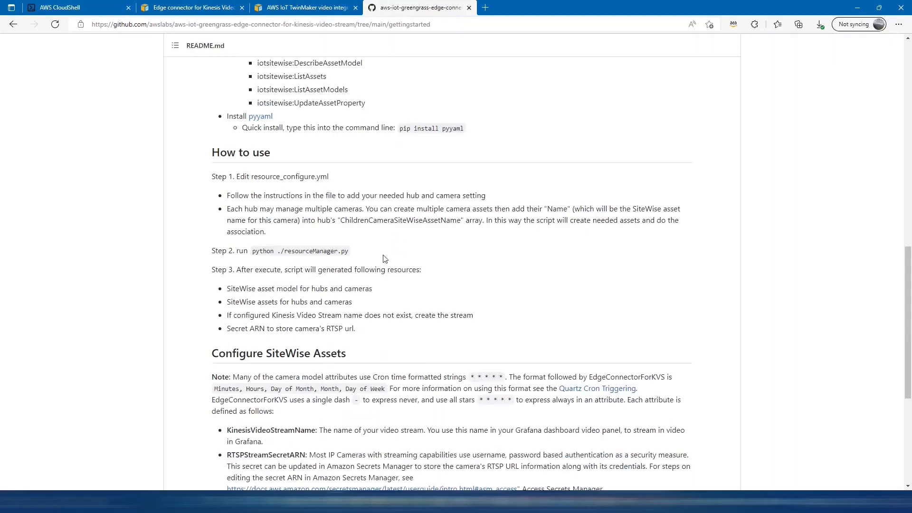
pyautogui.moveTo(244, 177)
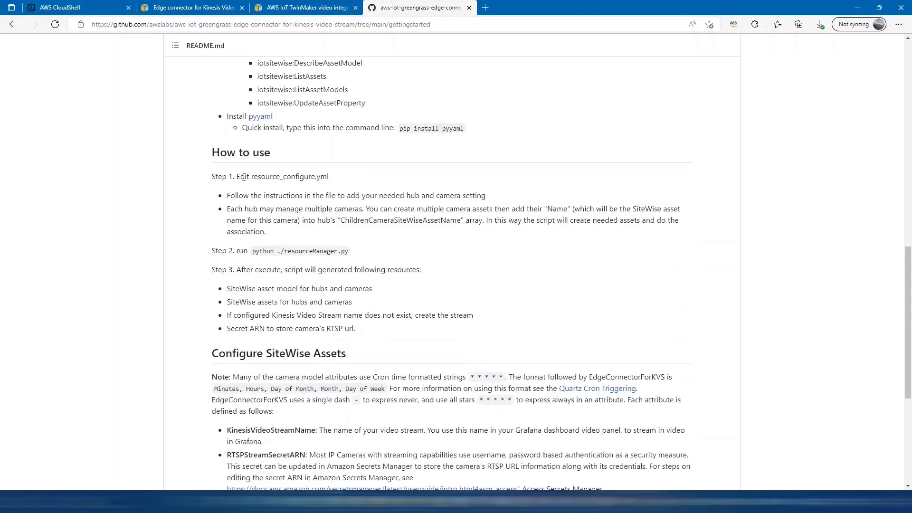
pyautogui.doubleClick(289, 177)
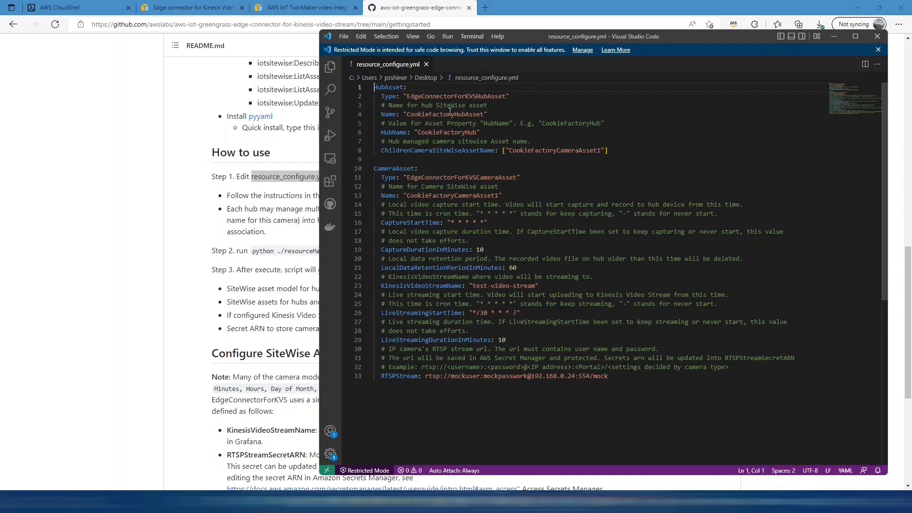
# Rename the hub to CCTVHubAsset with HubName CCTVHub and the camera asset to CameraAsset1
pyautogui.doubleClick(433, 114)
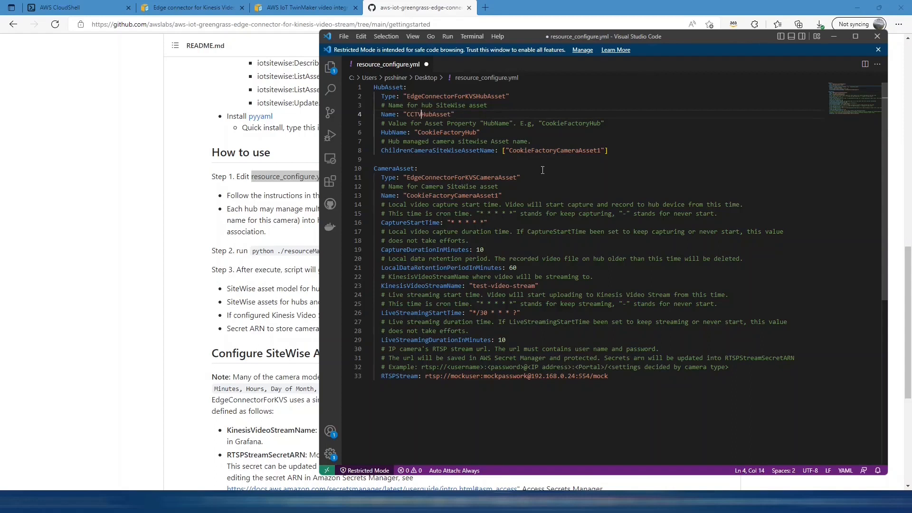
pyautogui.click(435, 132)
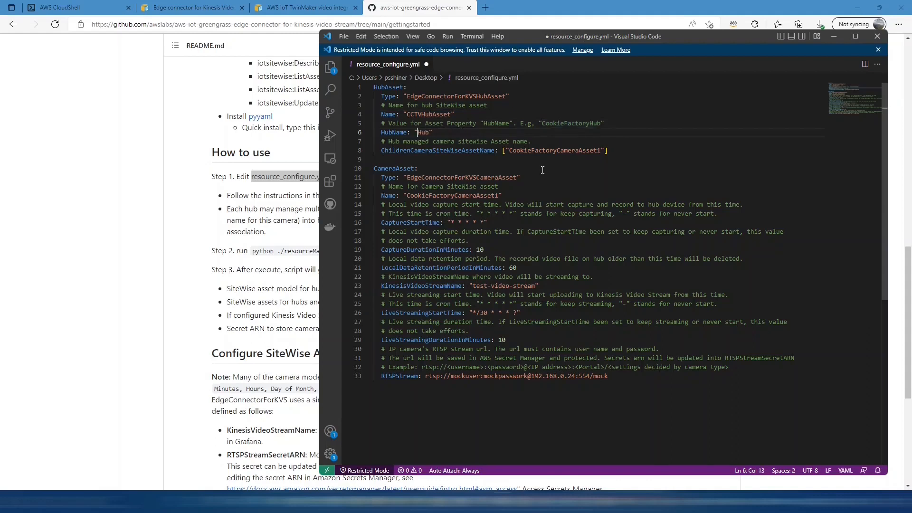
pyautogui.write('CCTV')
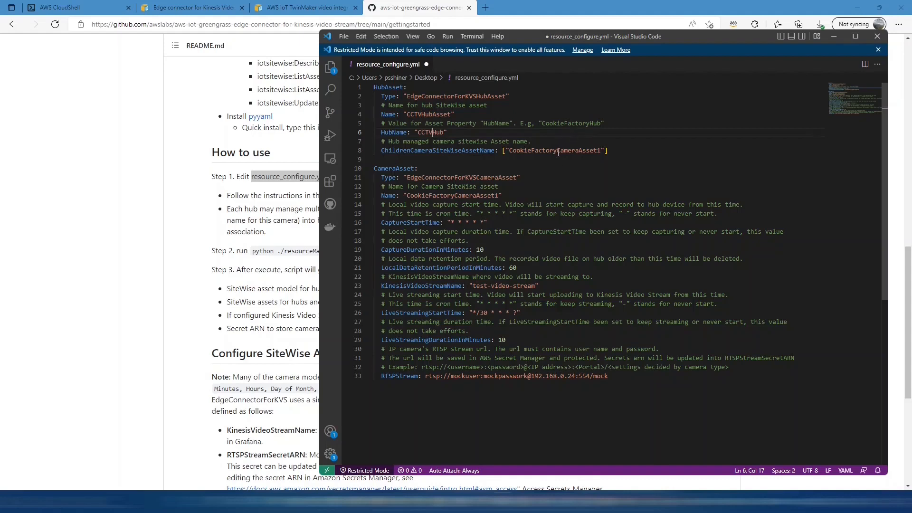
pyautogui.doubleClick(532, 151)
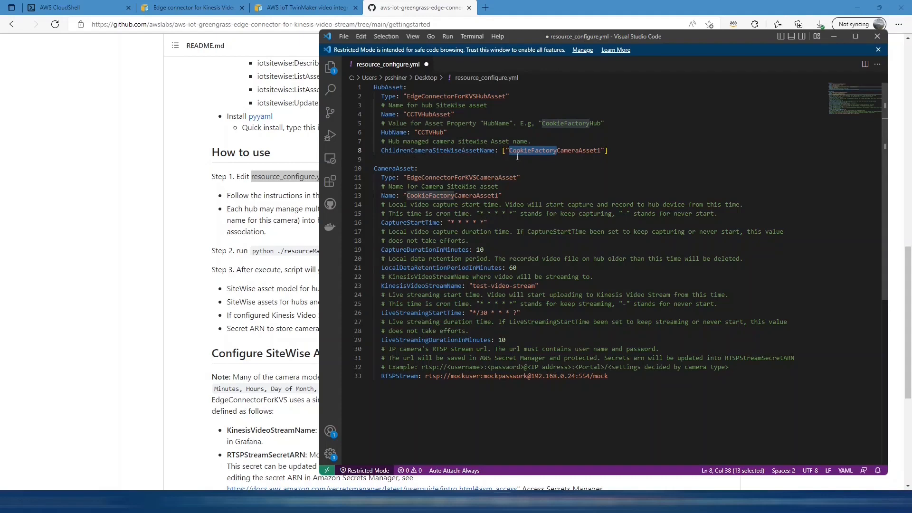
pyautogui.moveTo(599, 148)
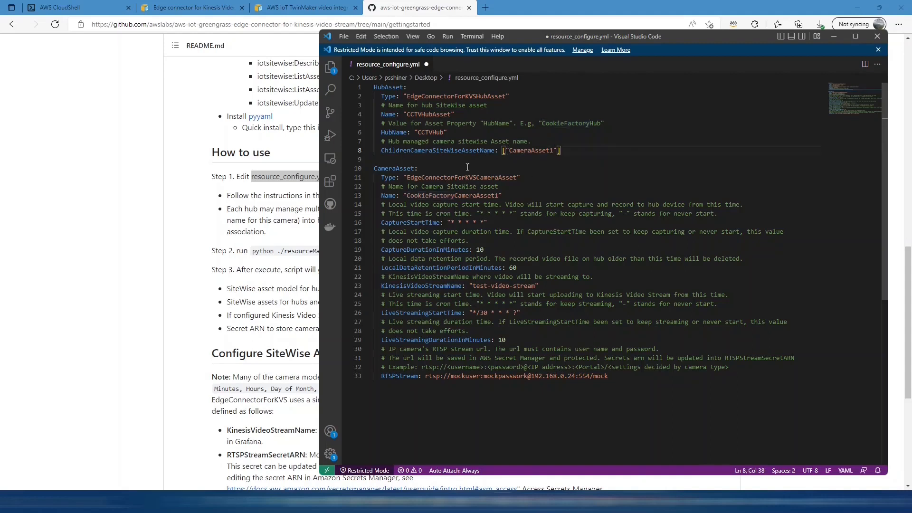
pyautogui.doubleClick(430, 195)
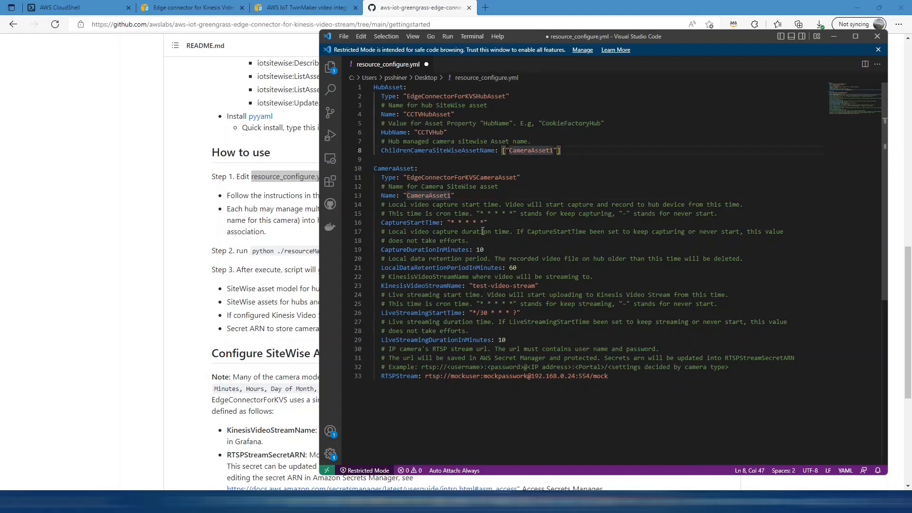
pyautogui.moveTo(481, 326)
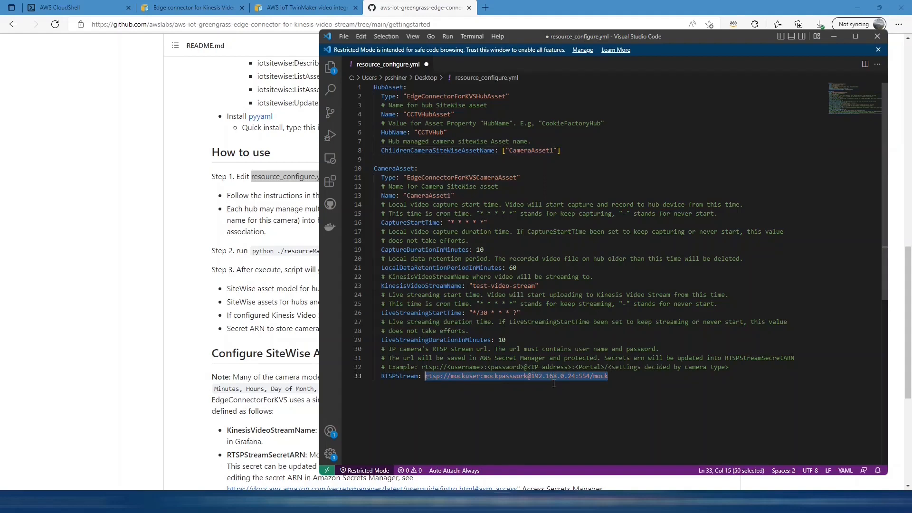
pyautogui.click(609, 376)
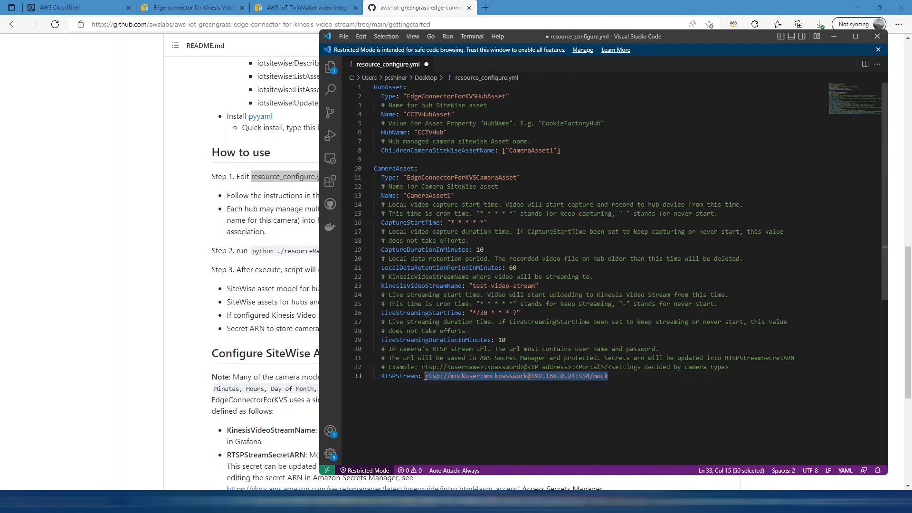
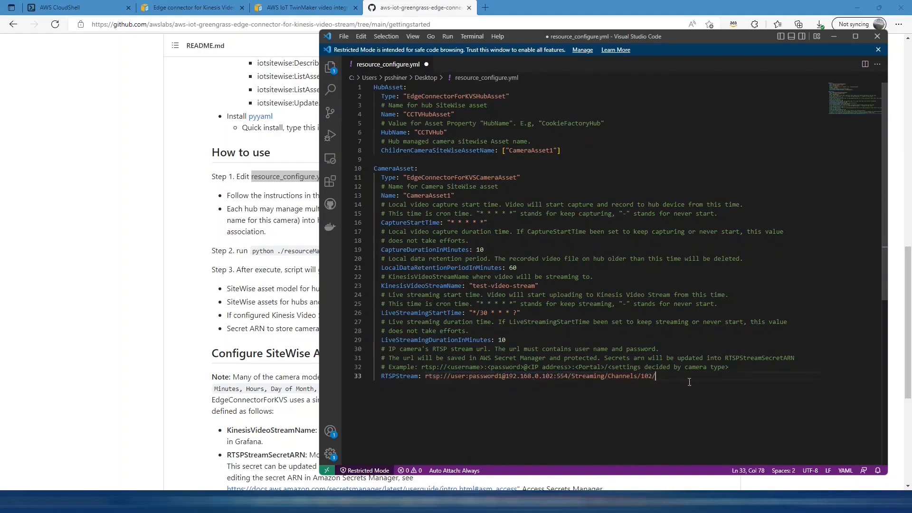
pyautogui.press('ctrl+s')
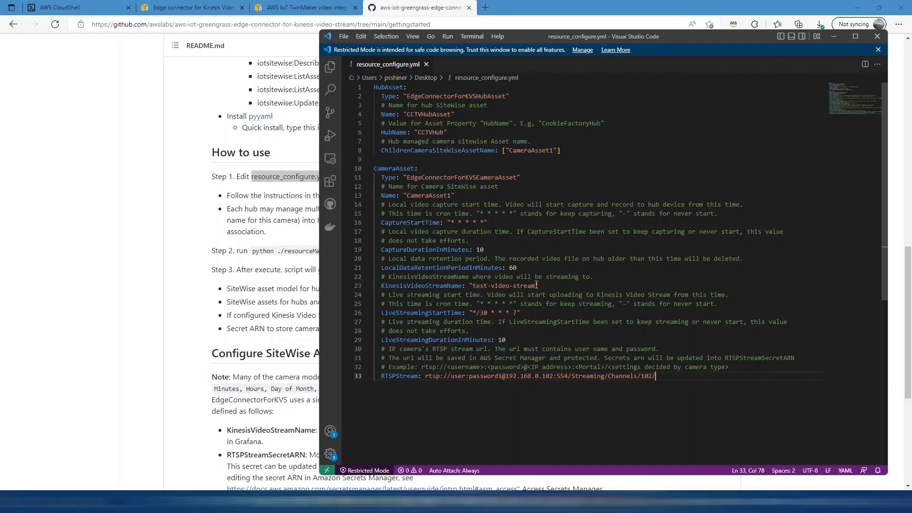
pyautogui.doubleClick(503, 286)
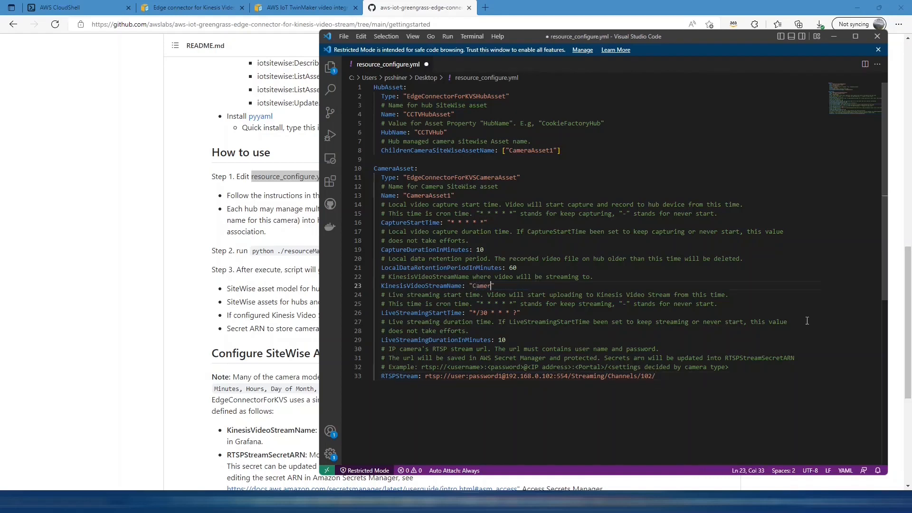
pyautogui.write('aAsset1')
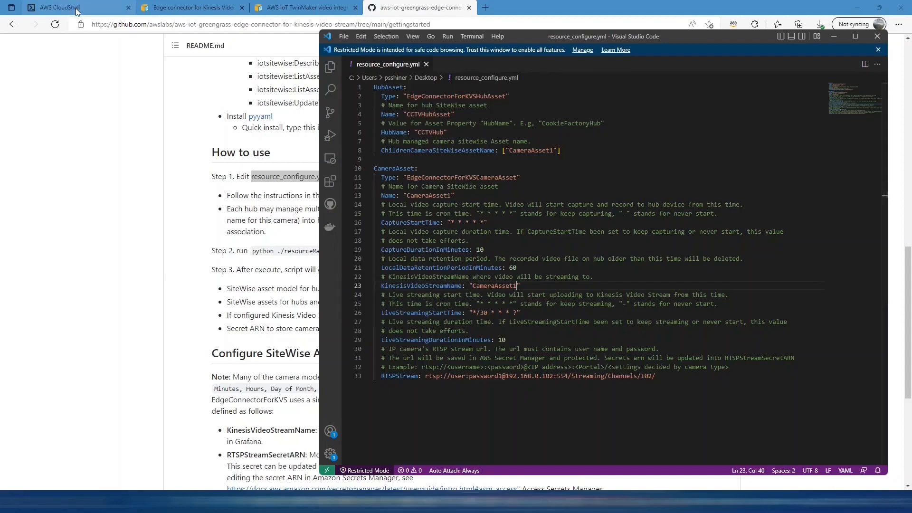
# Upload resourceManager.py to the CloudShell home directory via Actions > Upload file
pyautogui.click(58, 7)
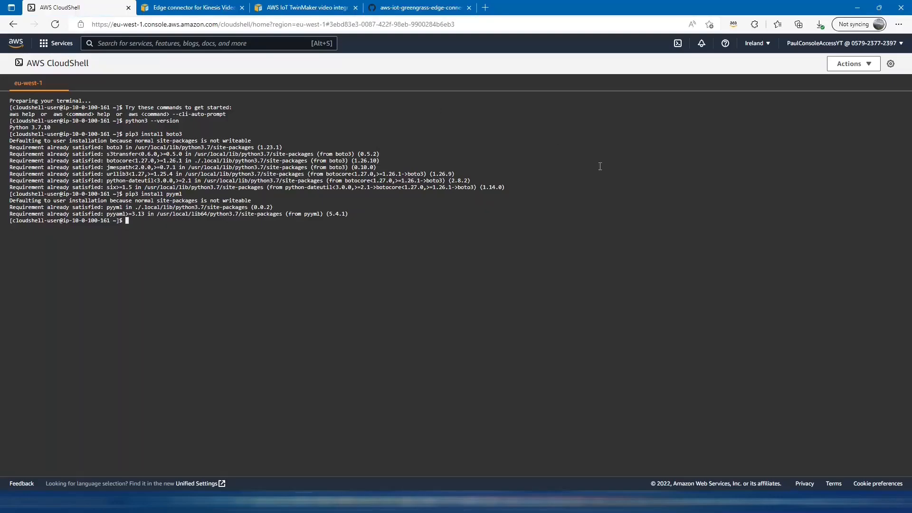
pyautogui.click(852, 64)
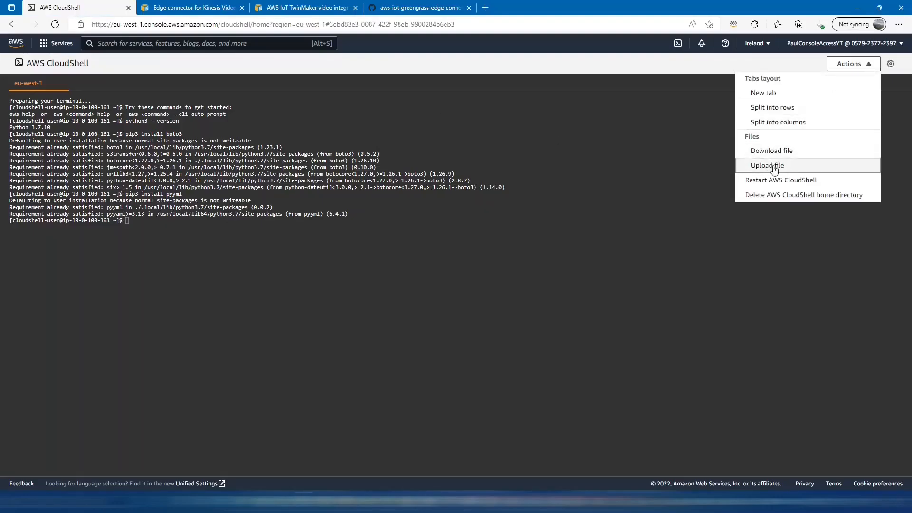
pyautogui.click(767, 166)
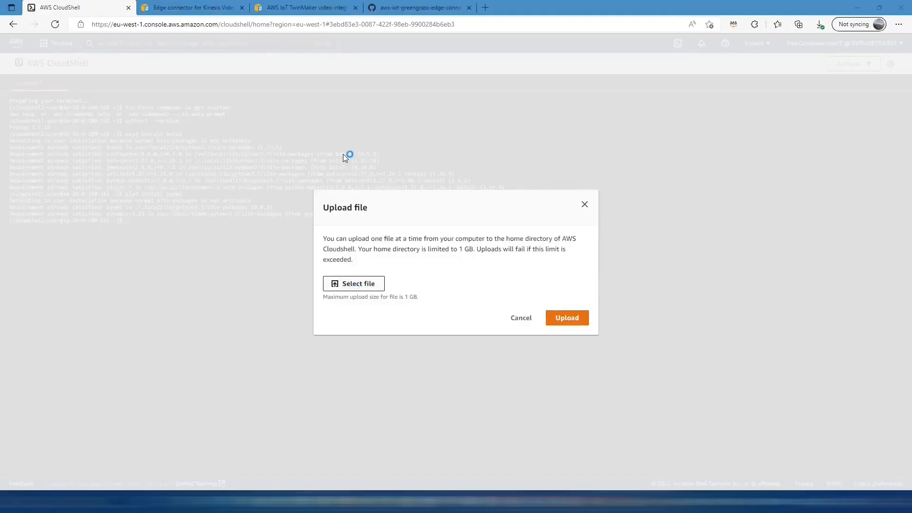
pyautogui.click(353, 283)
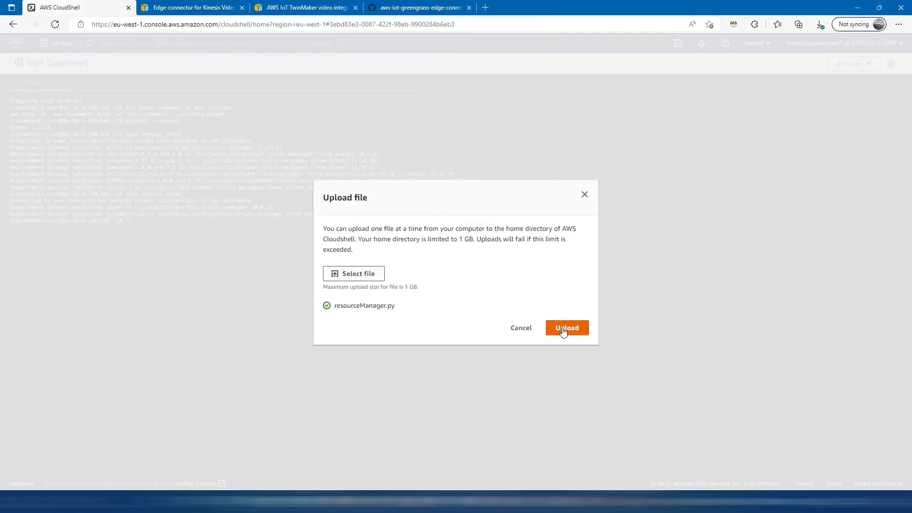
pyautogui.click(565, 327)
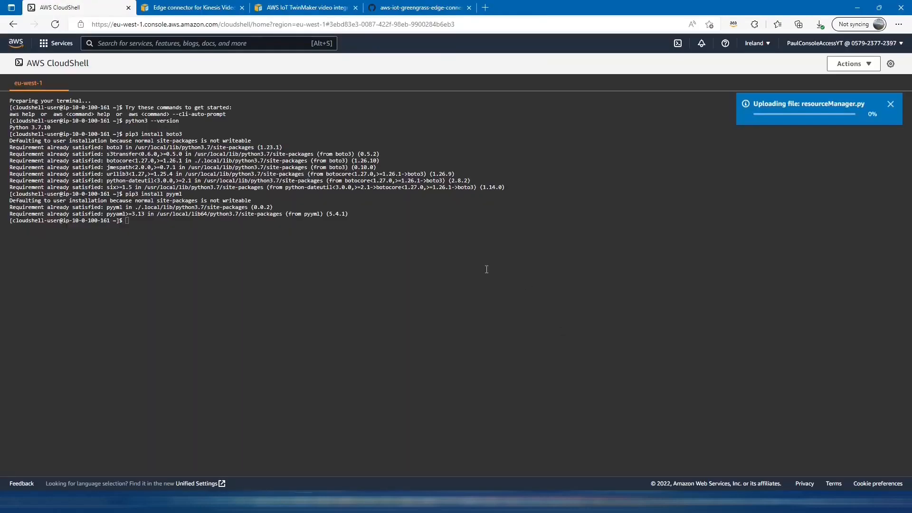
pyautogui.click(853, 64)
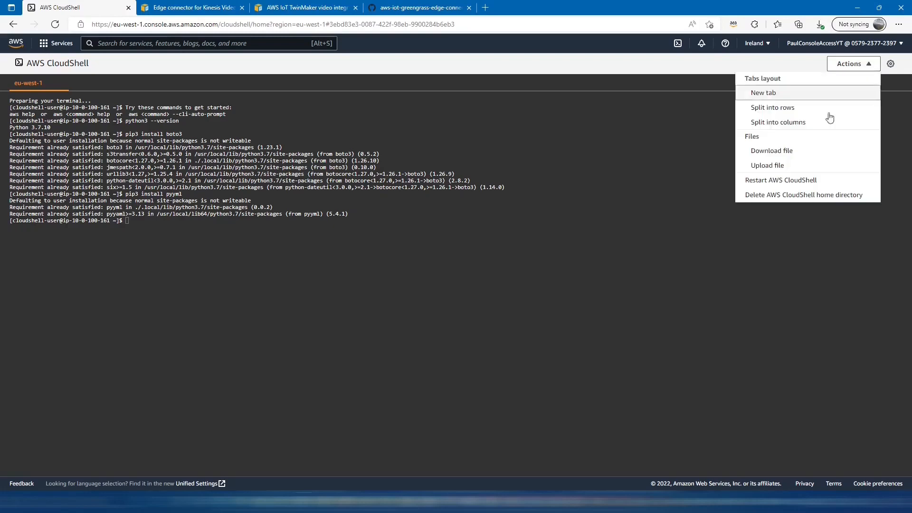
# Upload resource_configure.yml from Desktop to /home/cloudshell-user
pyautogui.click(767, 165)
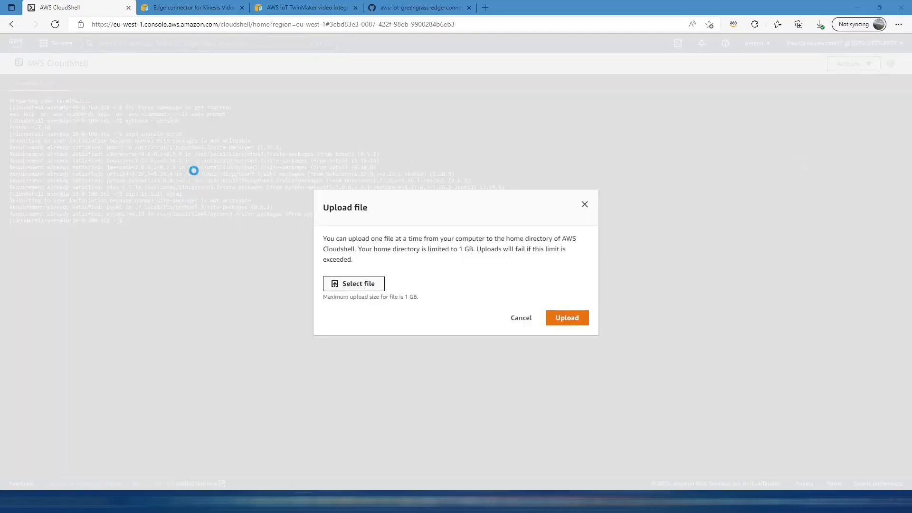
pyautogui.click(353, 283)
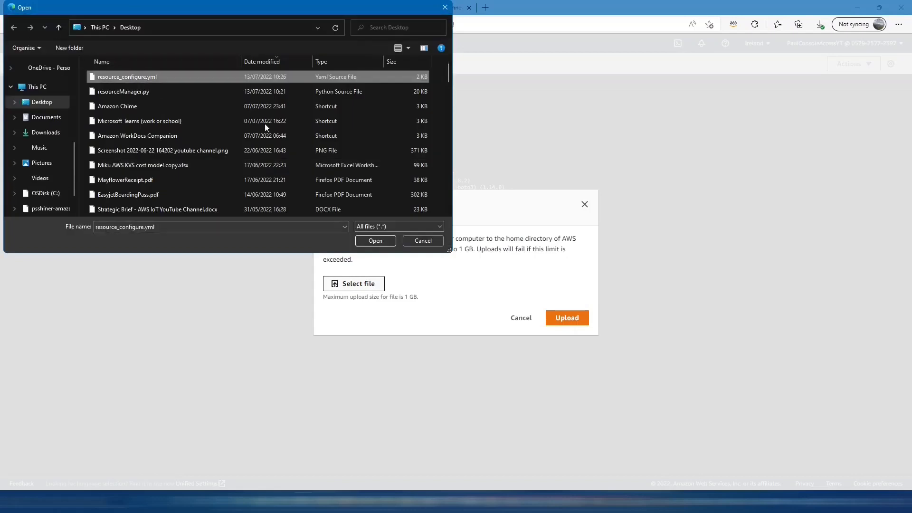
pyautogui.click(375, 240)
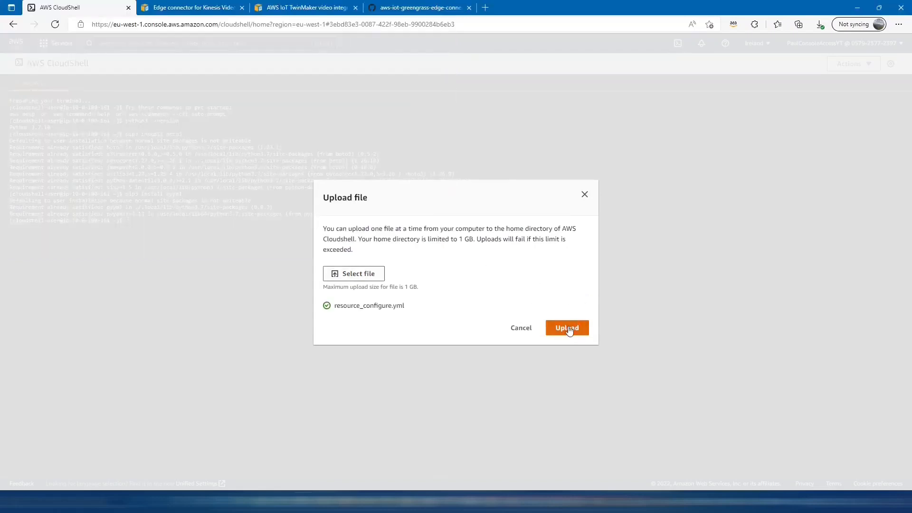
pyautogui.click(567, 327)
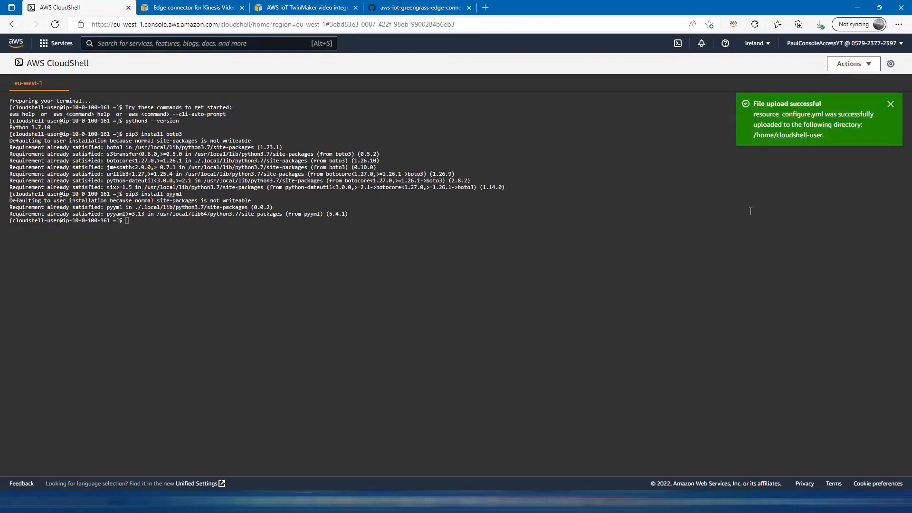
pyautogui.click(890, 105)
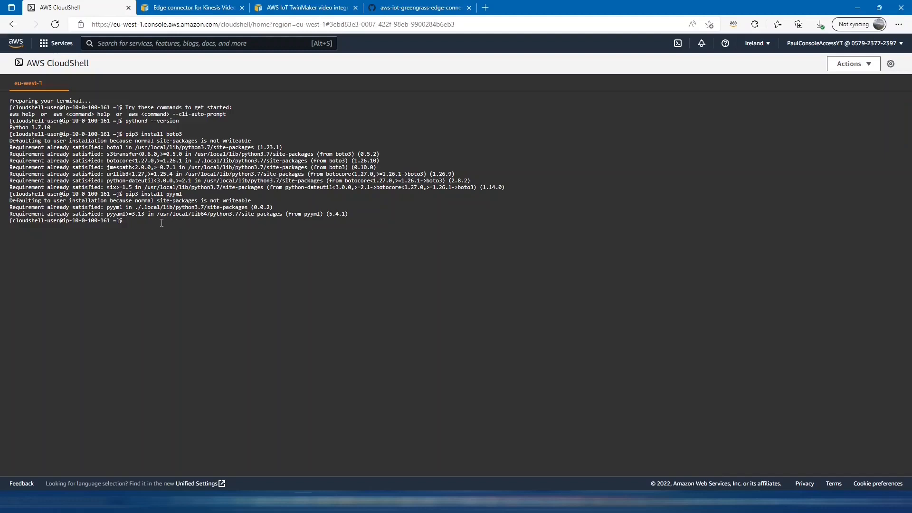
# Enter python ./resourceManager.py at the CloudShell prompt
pyautogui.write('python ./resourceManager.py')
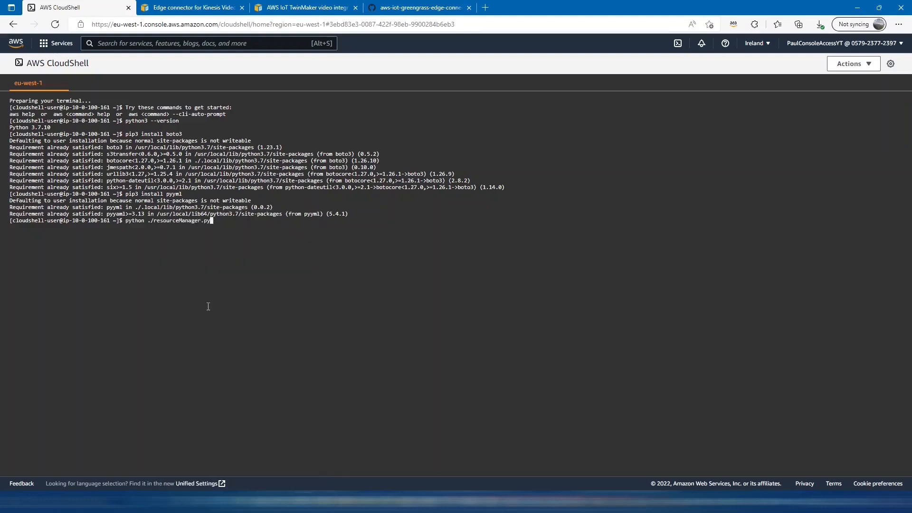
pyautogui.moveTo(282, 272)
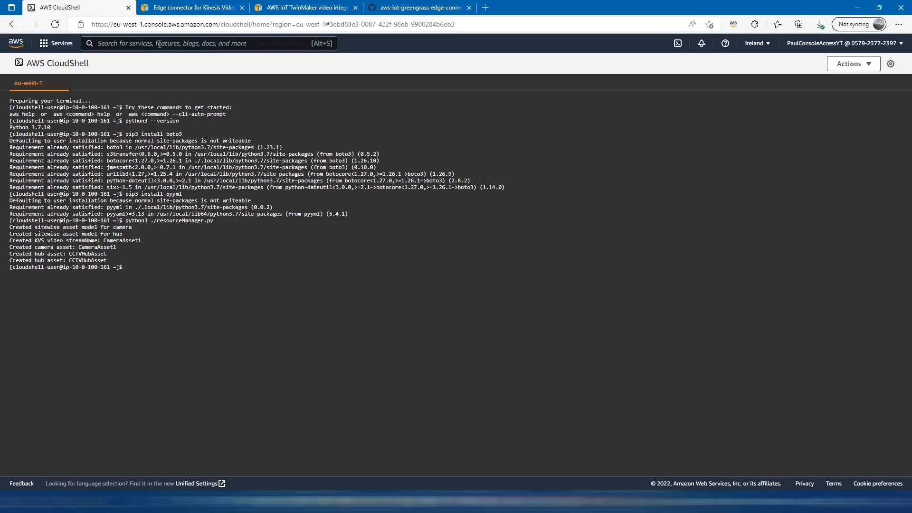
# Search the console for 'sitewise' and go to the IoT SiteWise service
pyautogui.write('site')
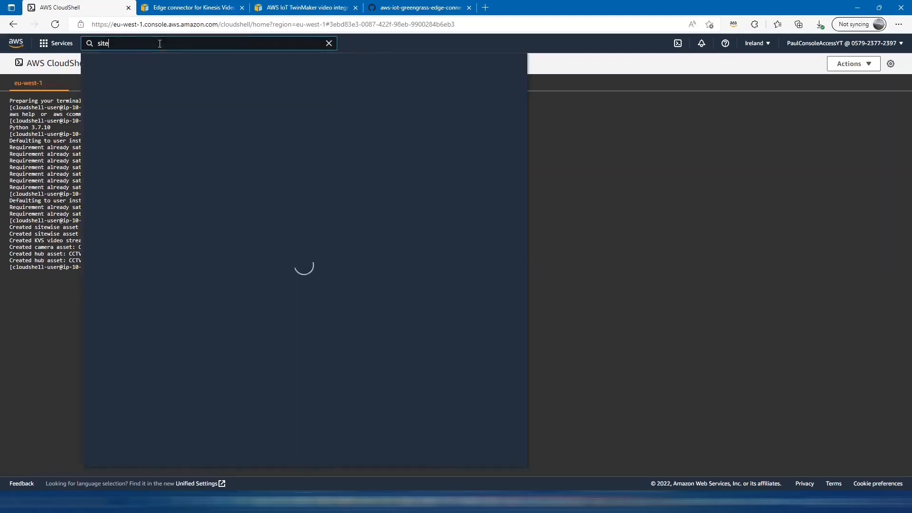
pyautogui.write('wise')
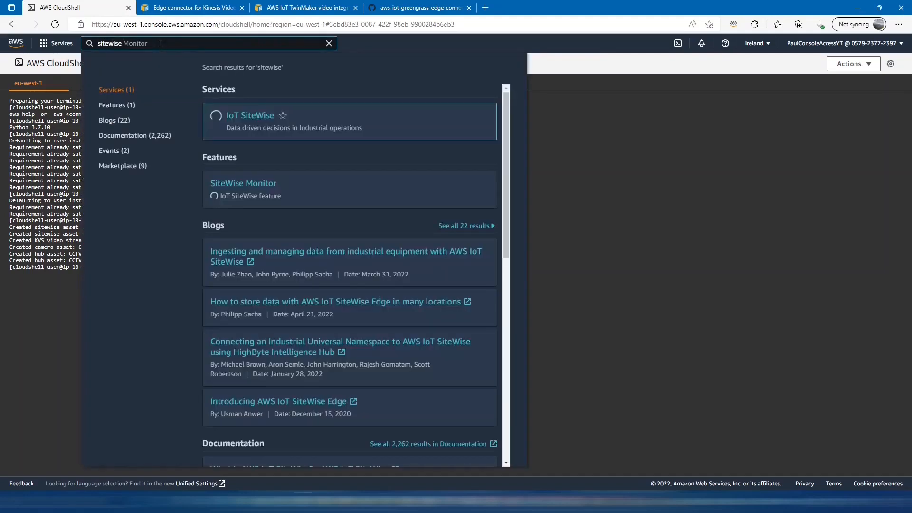
pyautogui.moveTo(249, 115)
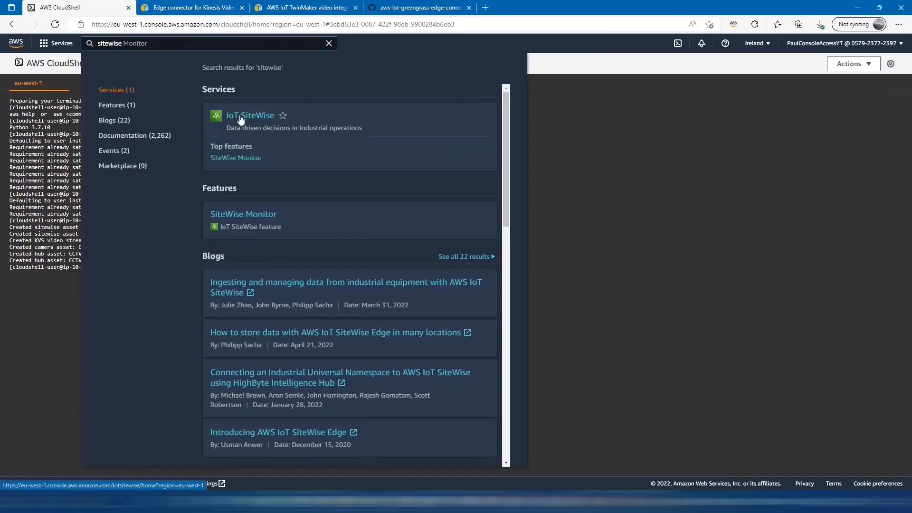
pyautogui.click(250, 115)
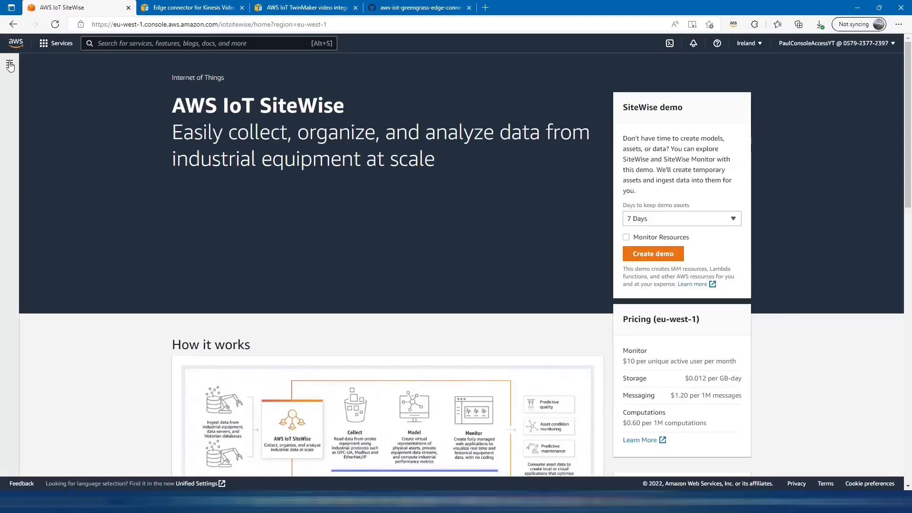
# List the SiteWise models, then the assets, expanding CCTVHubAsset to show child CameraAsset1
pyautogui.click(10, 65)
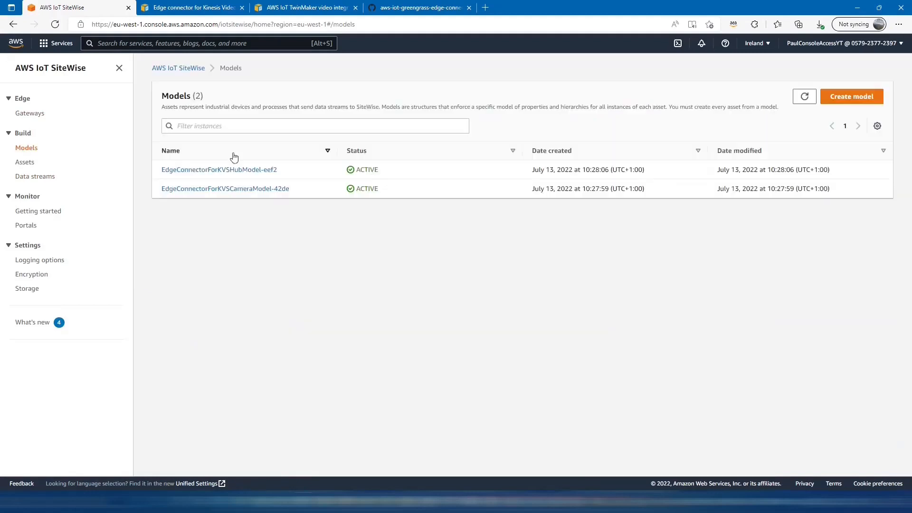
pyautogui.moveTo(263, 196)
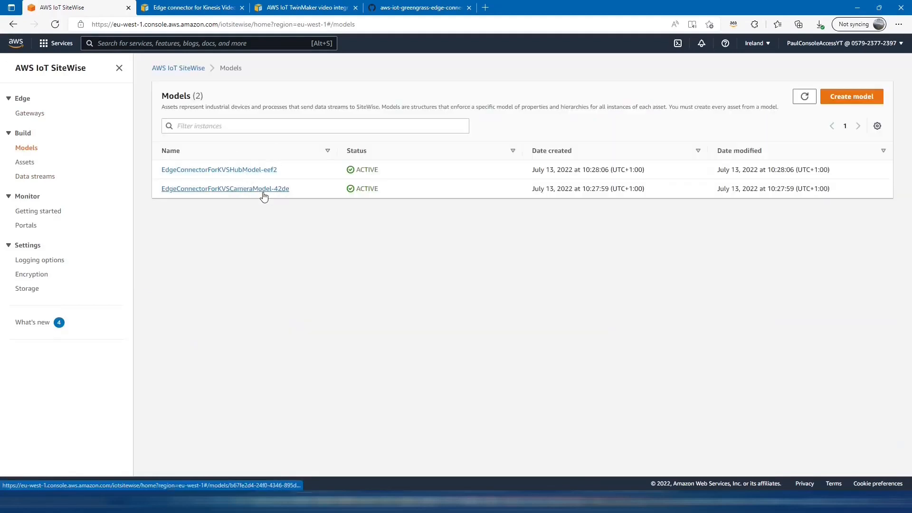
pyautogui.moveTo(248, 174)
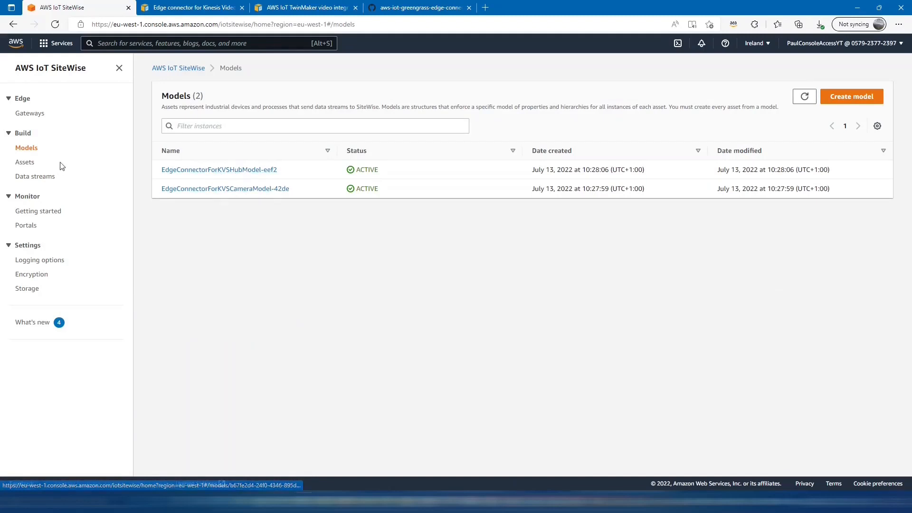
pyautogui.click(25, 162)
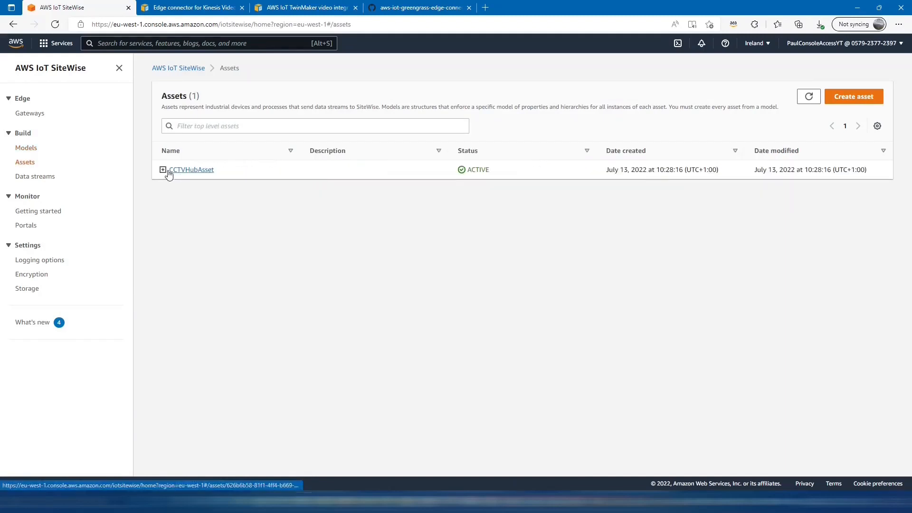
pyautogui.click(163, 169)
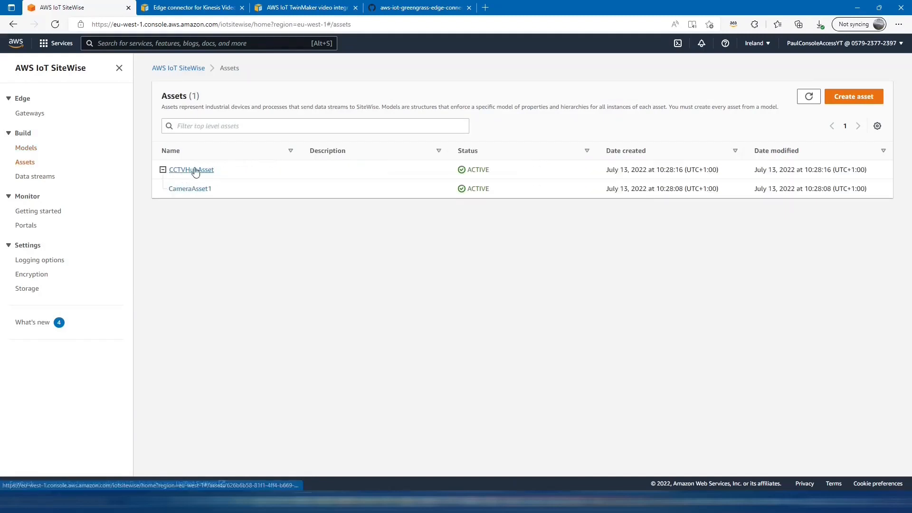
pyautogui.moveTo(190, 189)
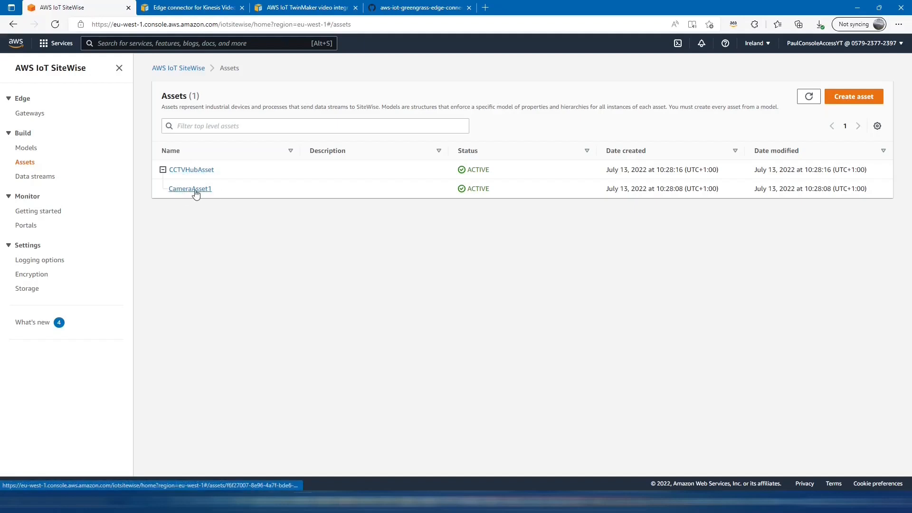
# View CameraAsset1's details and its seven attributes, including RTSPStreamSecretARN
pyautogui.click(190, 188)
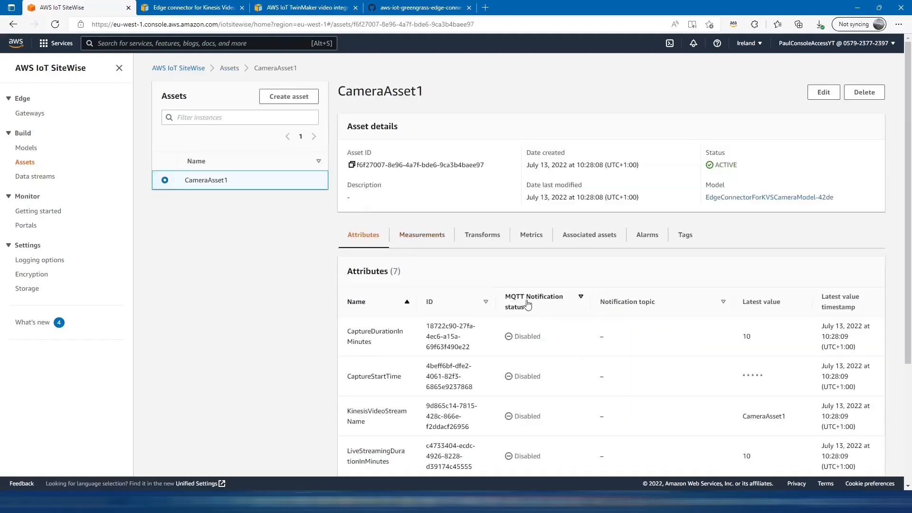
pyautogui.scroll(-3)
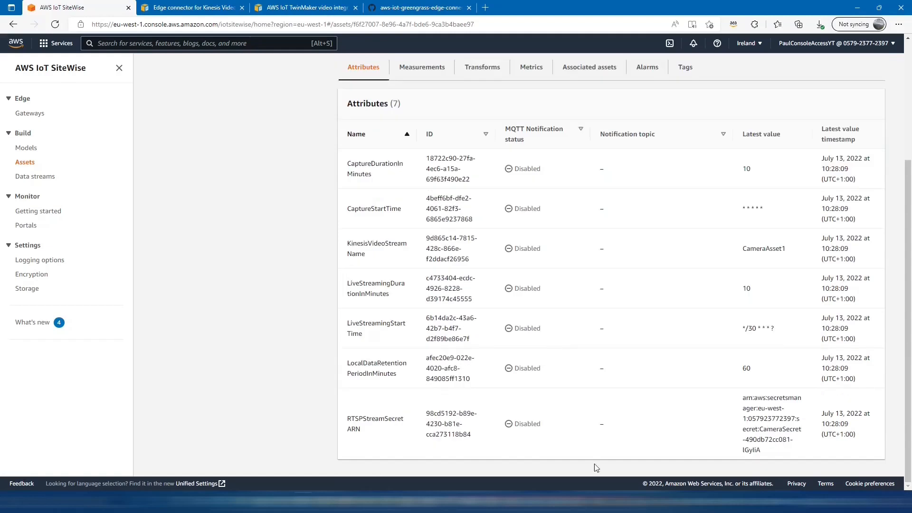
pyautogui.moveTo(778, 454)
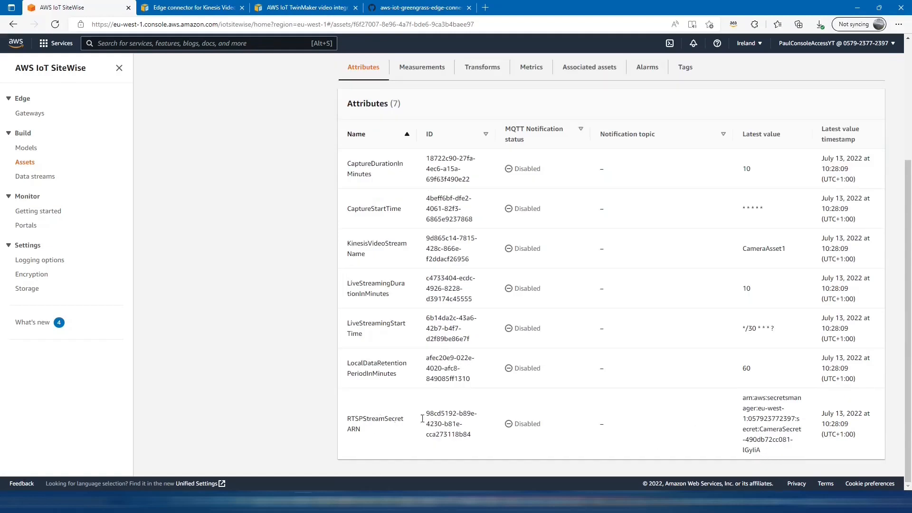
pyautogui.moveTo(768, 455)
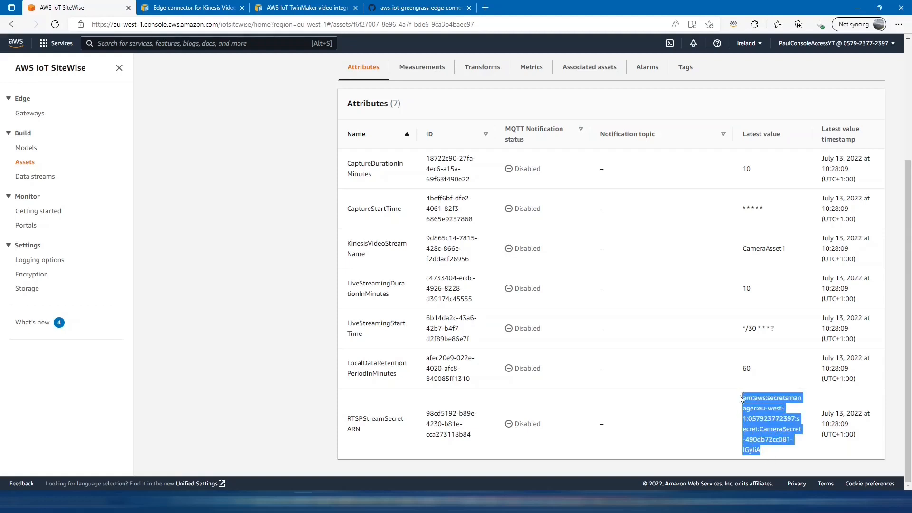
pyautogui.moveTo(790, 461)
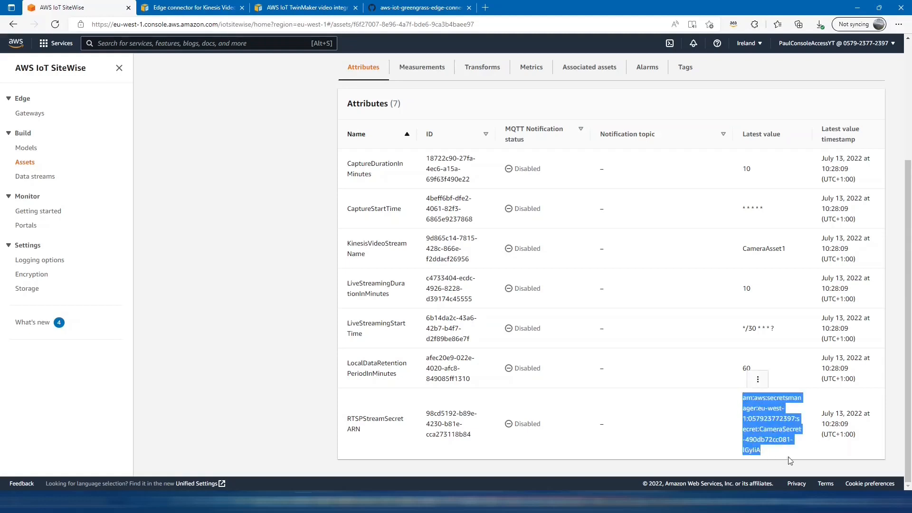
pyautogui.moveTo(773, 429)
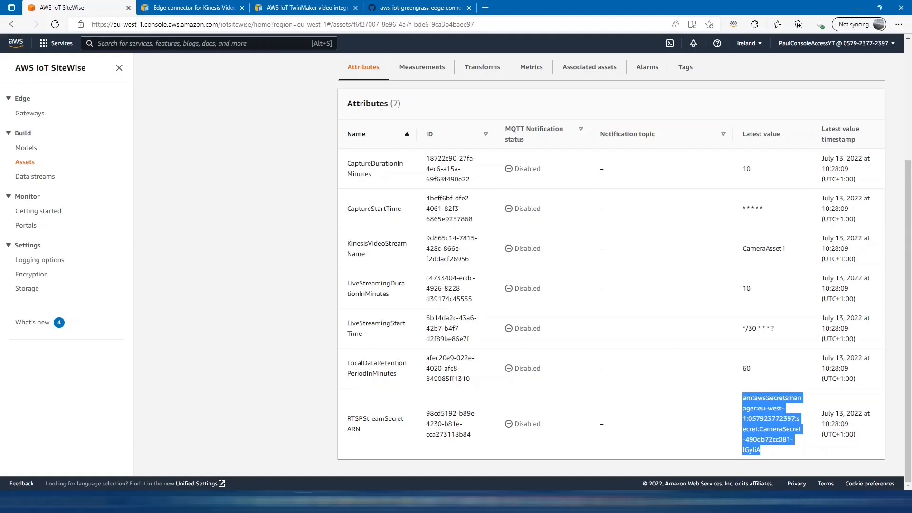
pyautogui.moveTo(750, 413)
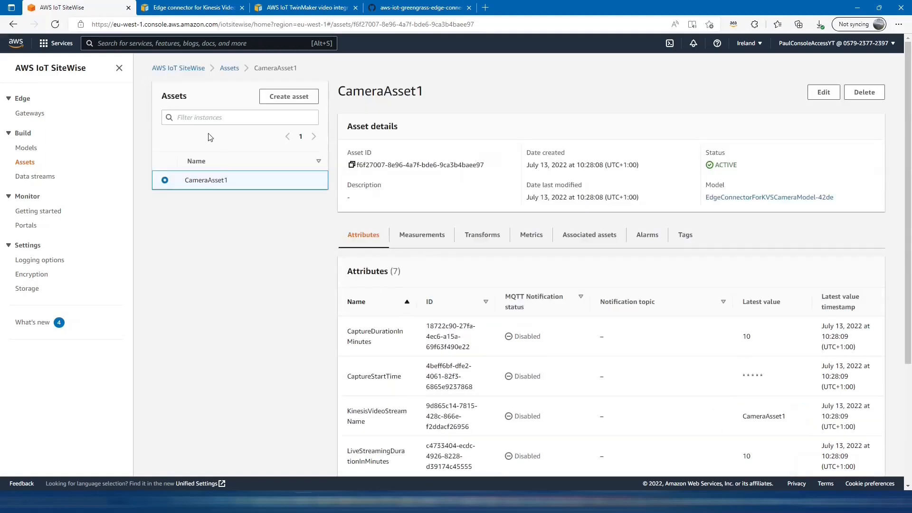
# Search the console for 'secrets' and go to Secrets Manager, listing CameraSecret-490db72cc081
pyautogui.click(207, 43)
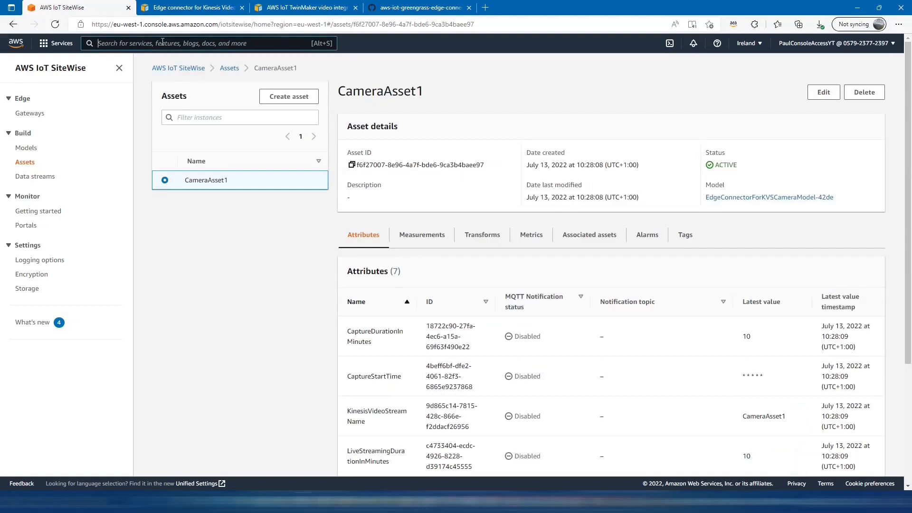
pyautogui.write('secrets')
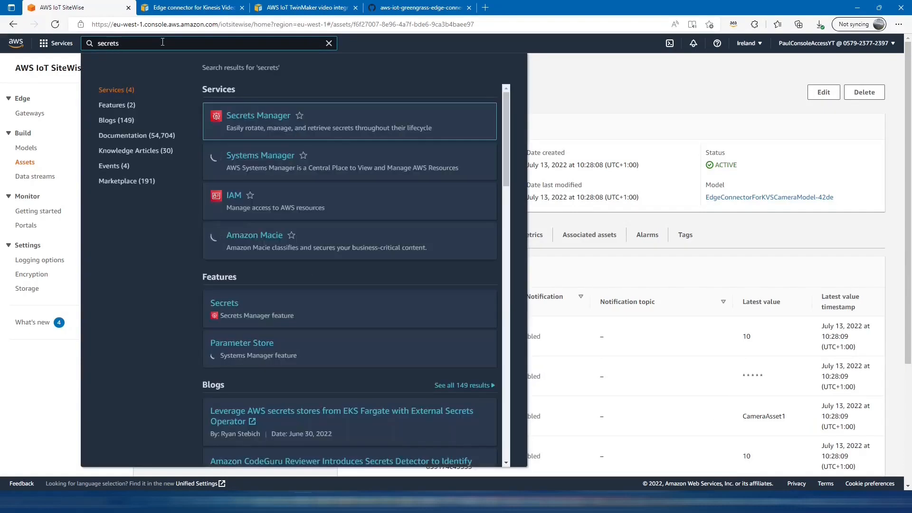
pyautogui.moveTo(258, 115)
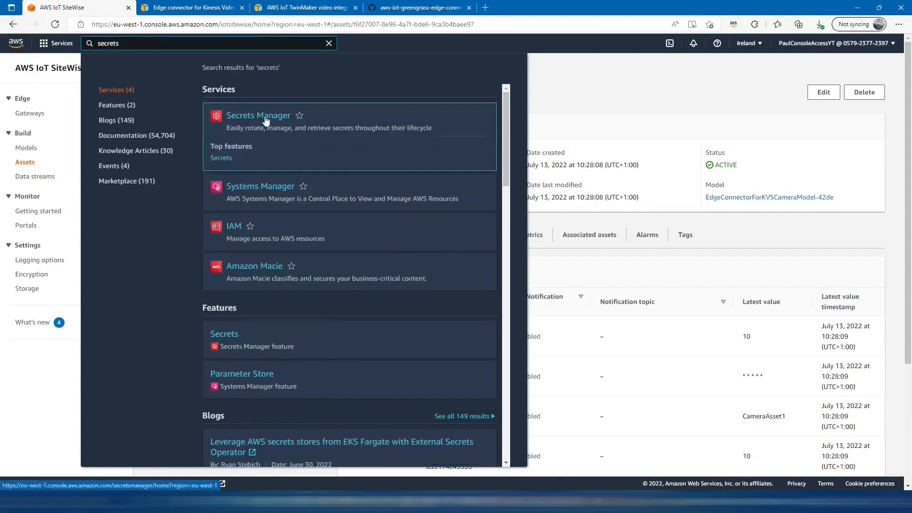
pyautogui.click(257, 115)
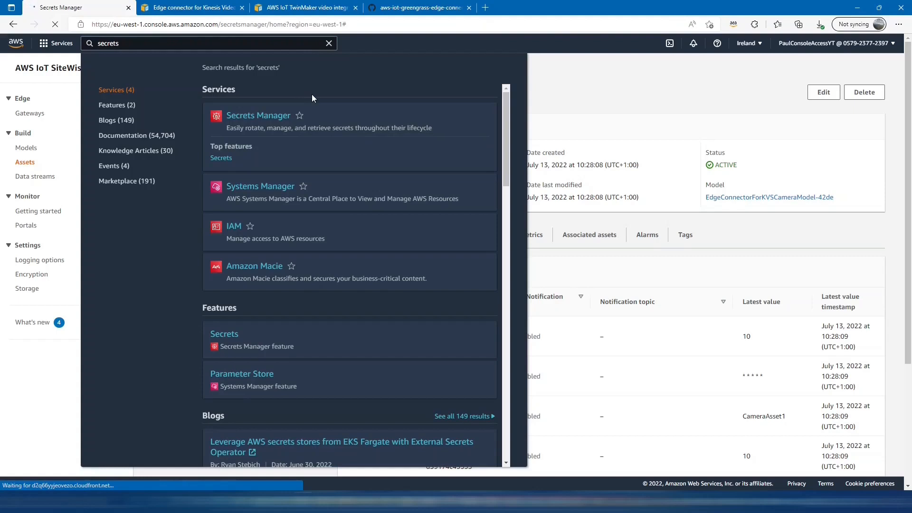
pyautogui.click(257, 115)
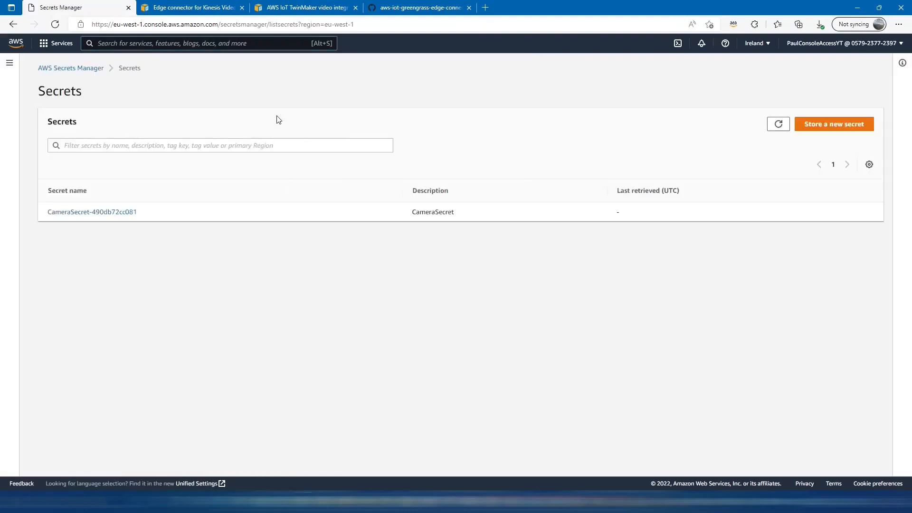
pyautogui.moveTo(92, 212)
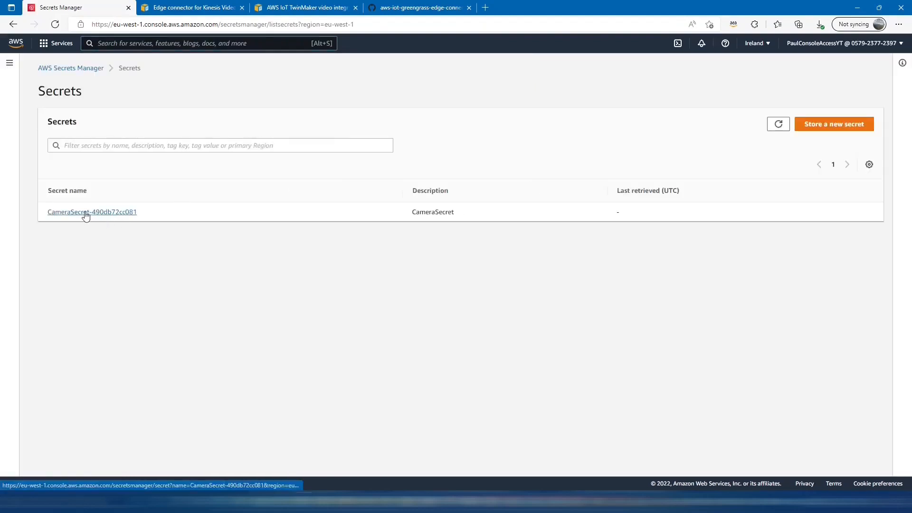
# Retrieve CameraSecret-490db72cc081's value and select its RTSPStreamURL stream address
pyautogui.click(91, 212)
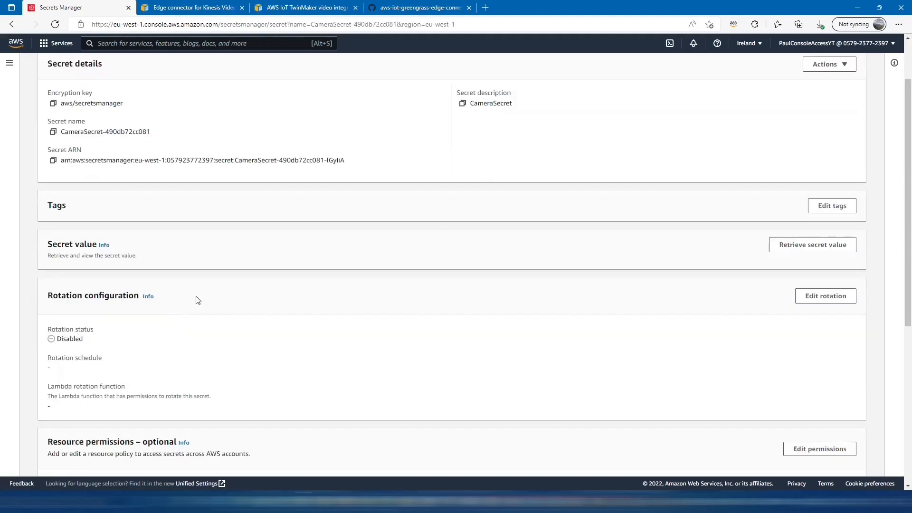
pyautogui.click(813, 244)
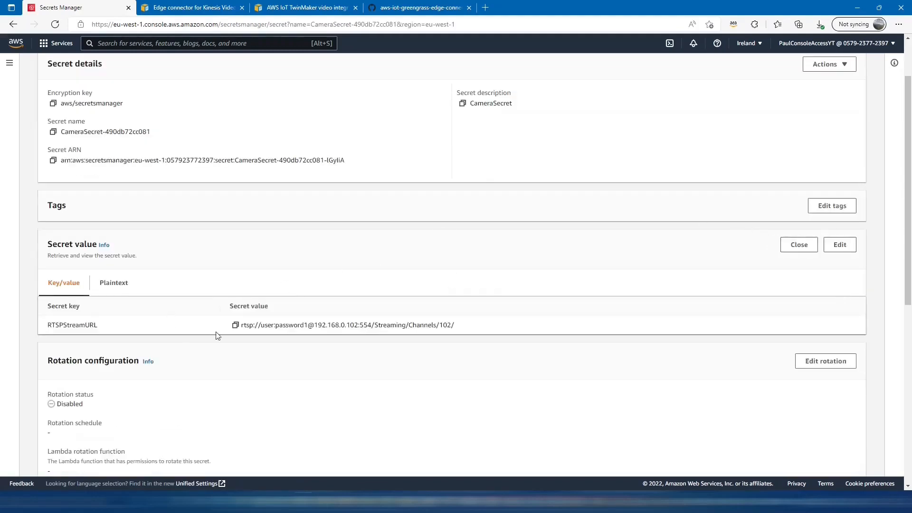
pyautogui.doubleClick(346, 324)
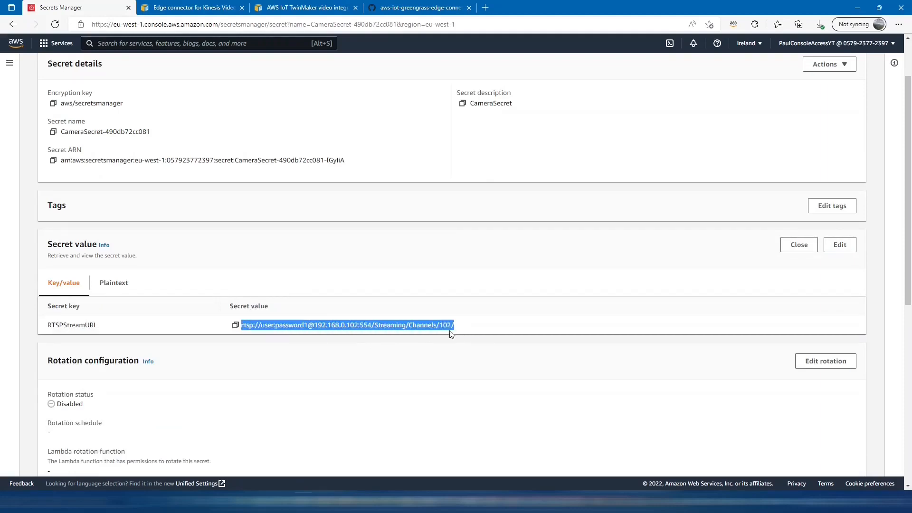
pyautogui.moveTo(468, 276)
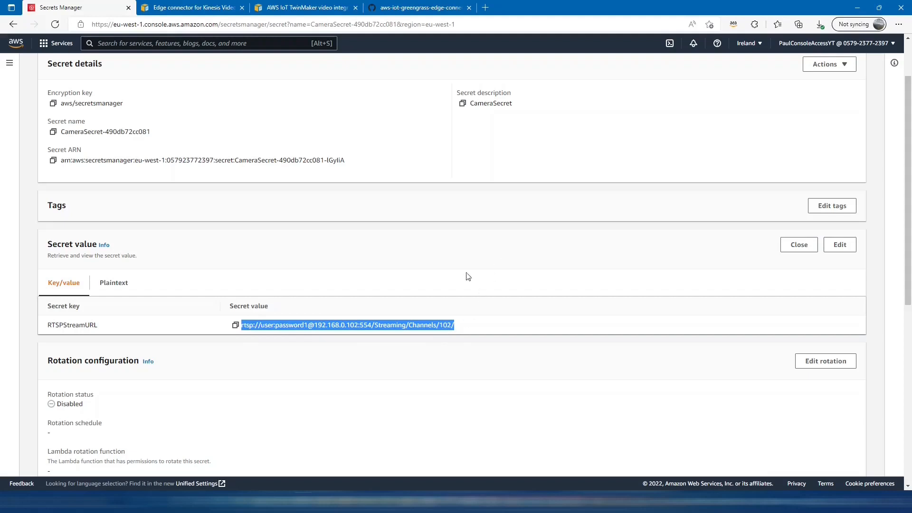
pyautogui.moveTo(391, 344)
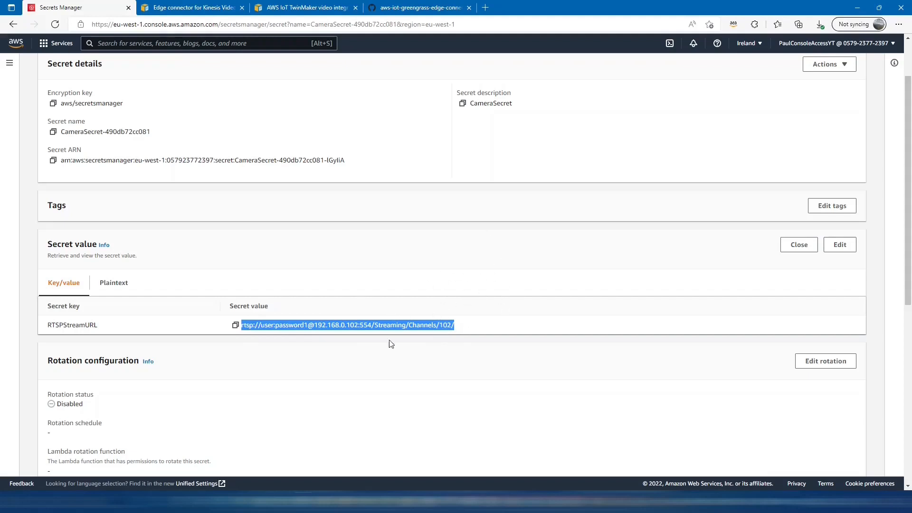
pyautogui.moveTo(363, 346)
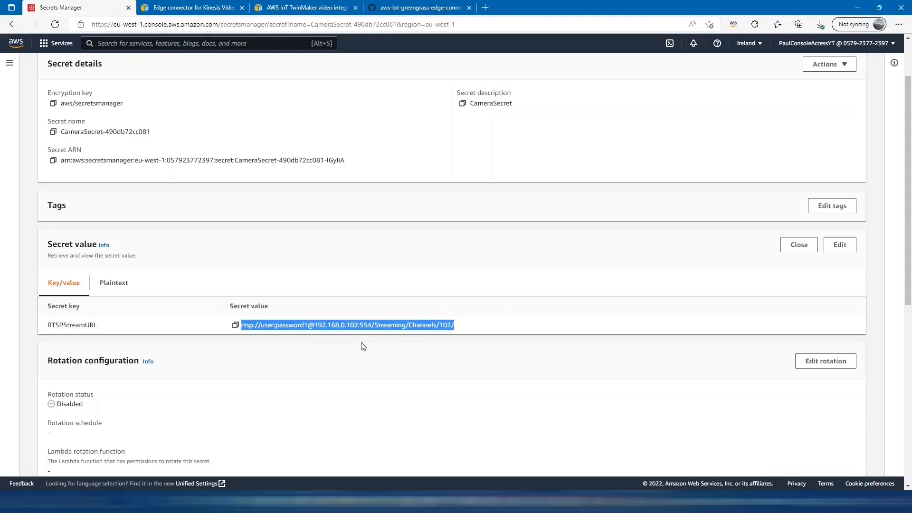
pyautogui.moveTo(631, 264)
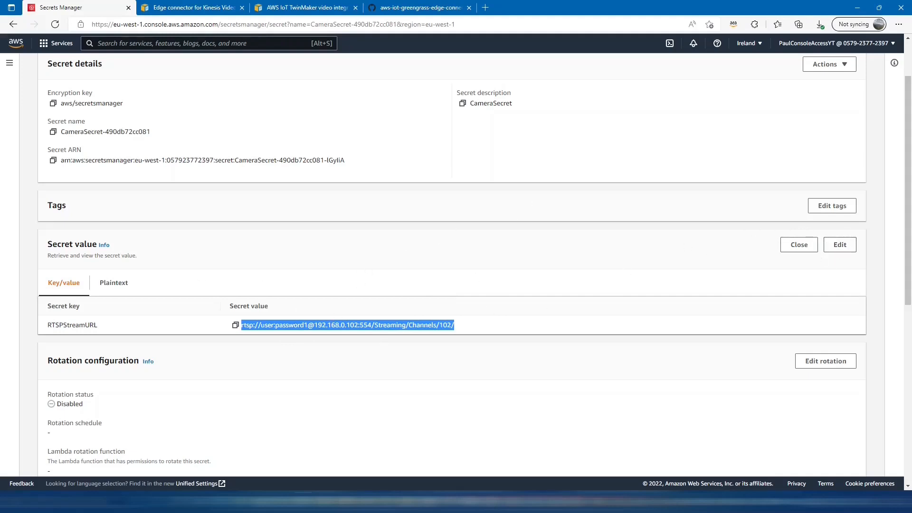
pyautogui.scroll(3)
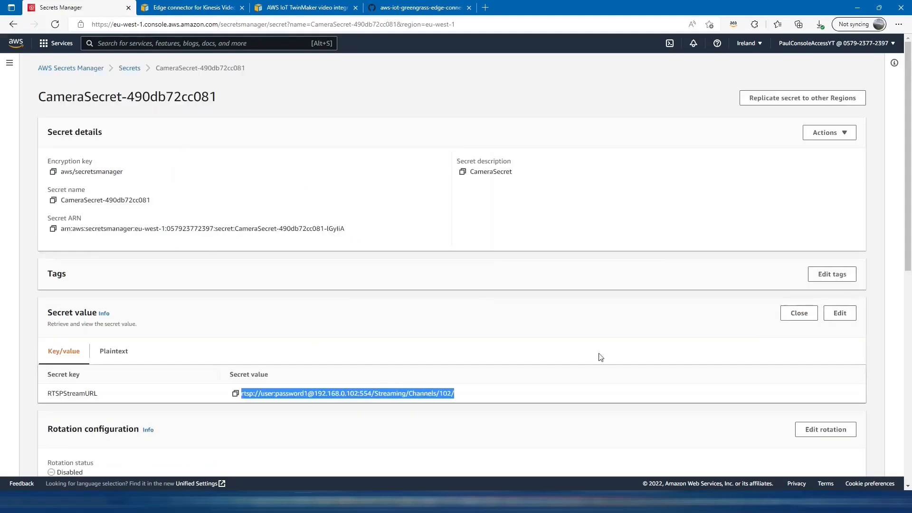
pyautogui.moveTo(294, 325)
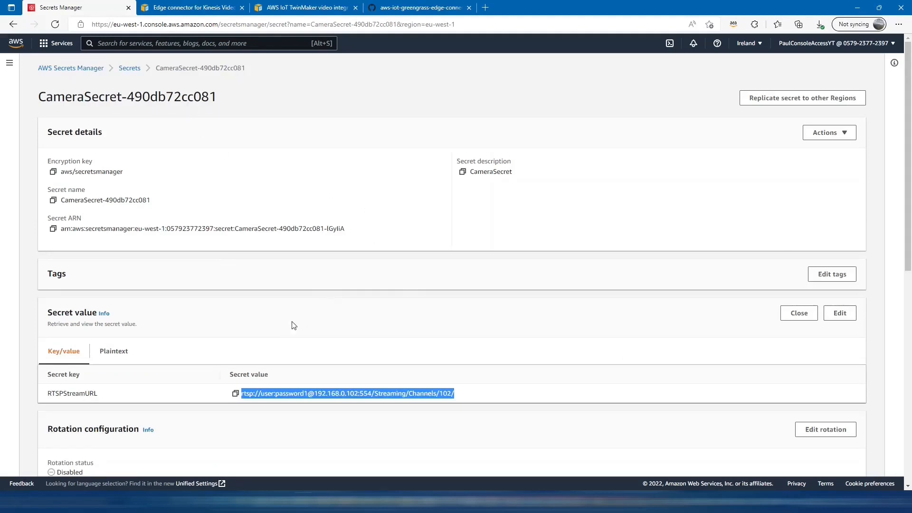